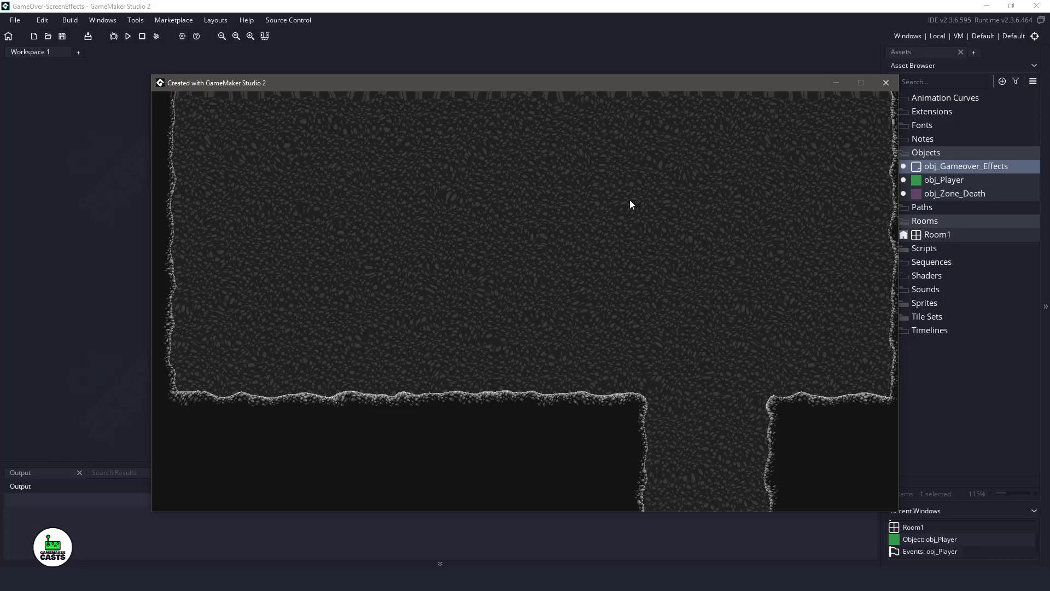
Step: Stop the running game to return to the IDE workspace
{"action": "left_click", "coordinate": [885, 82]}
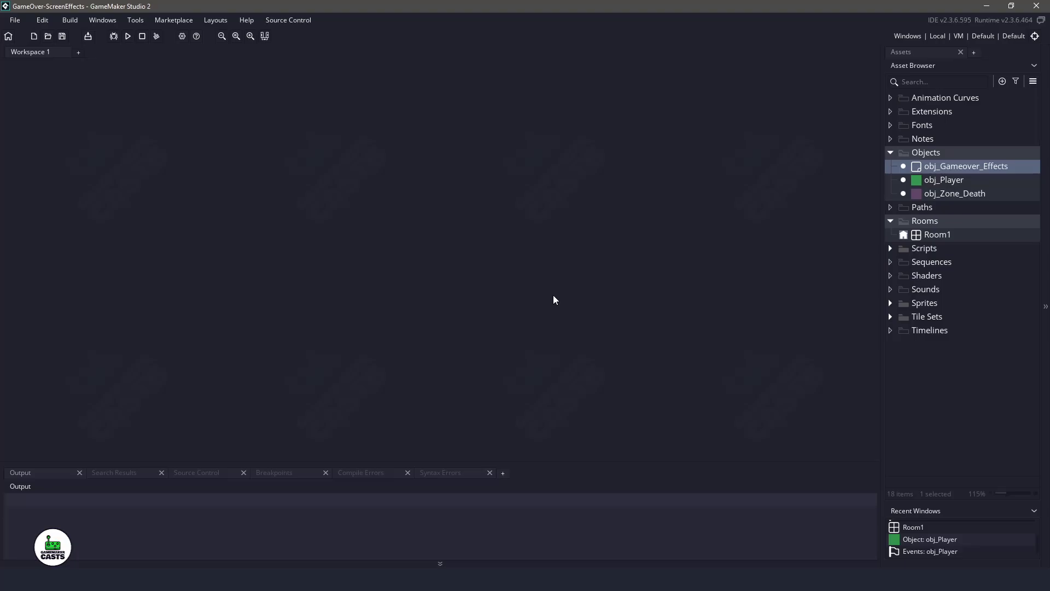
{"action": "mouse_move", "coordinate": [577, 300]}
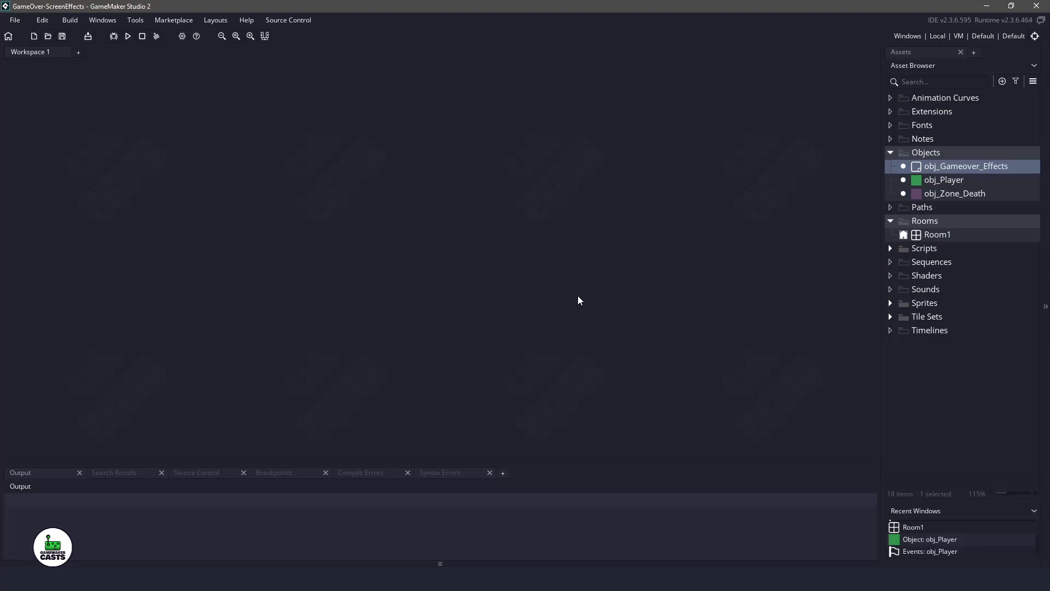
{"action": "mouse_move", "coordinate": [893, 159]}
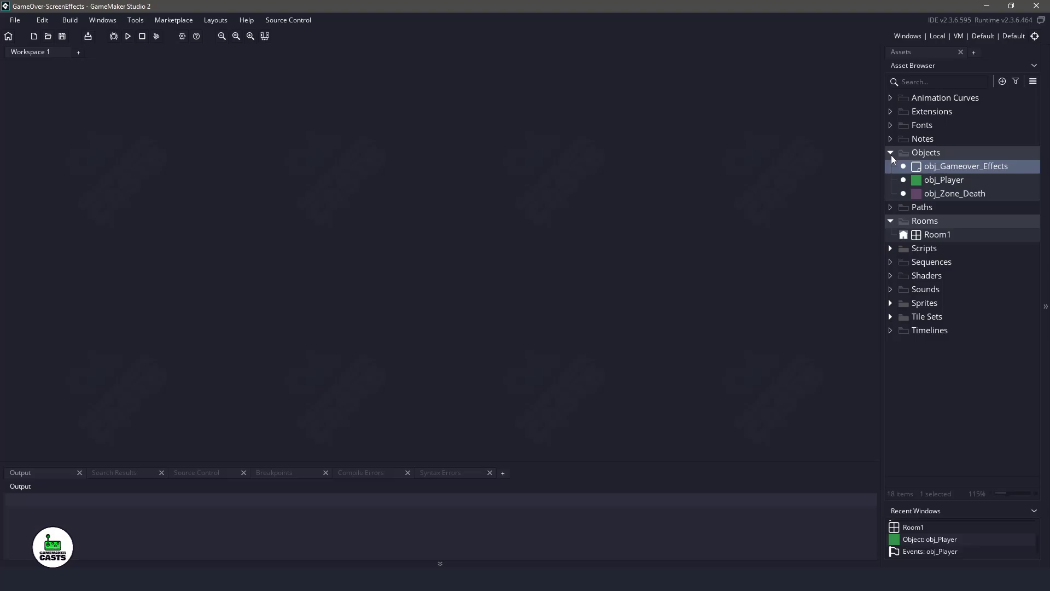
Step: Open Room1 in the room editor and select its ts_Level tile layer
{"action": "double_click", "coordinate": [938, 234]}
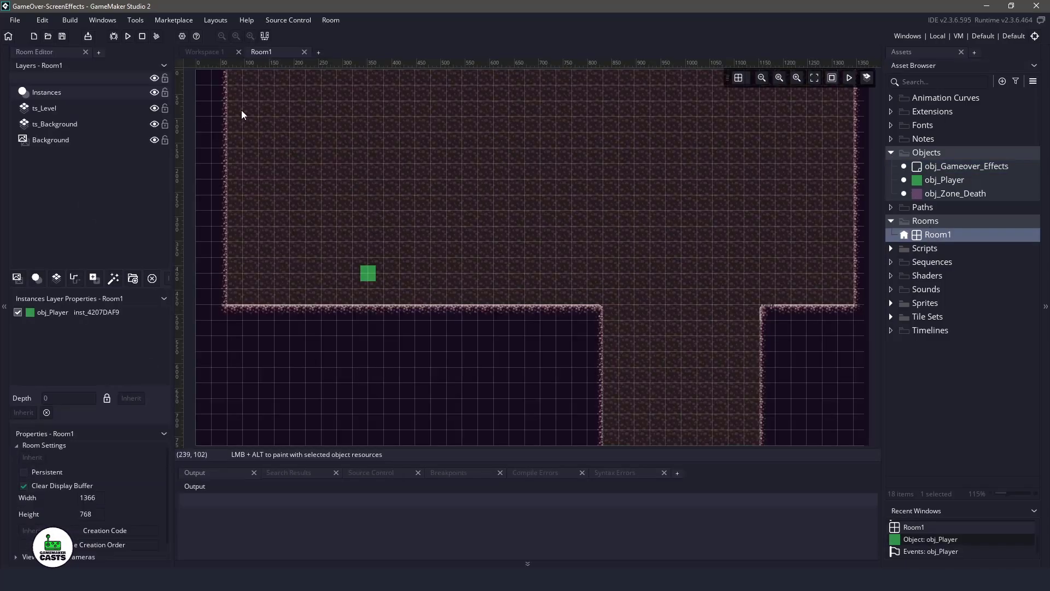
{"action": "mouse_move", "coordinate": [53, 119]}
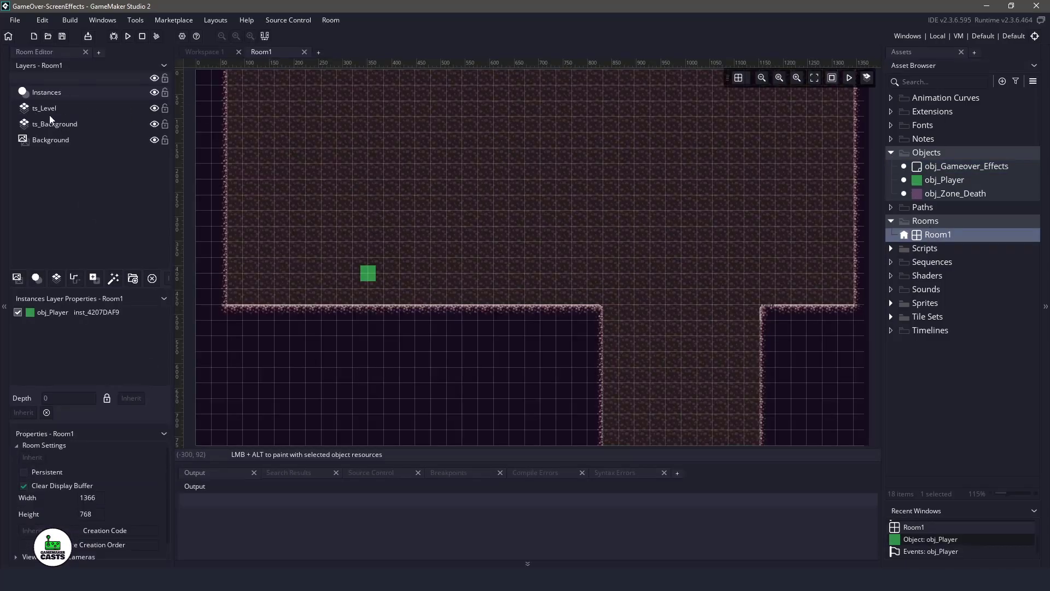
{"action": "left_click", "coordinate": [55, 124]}
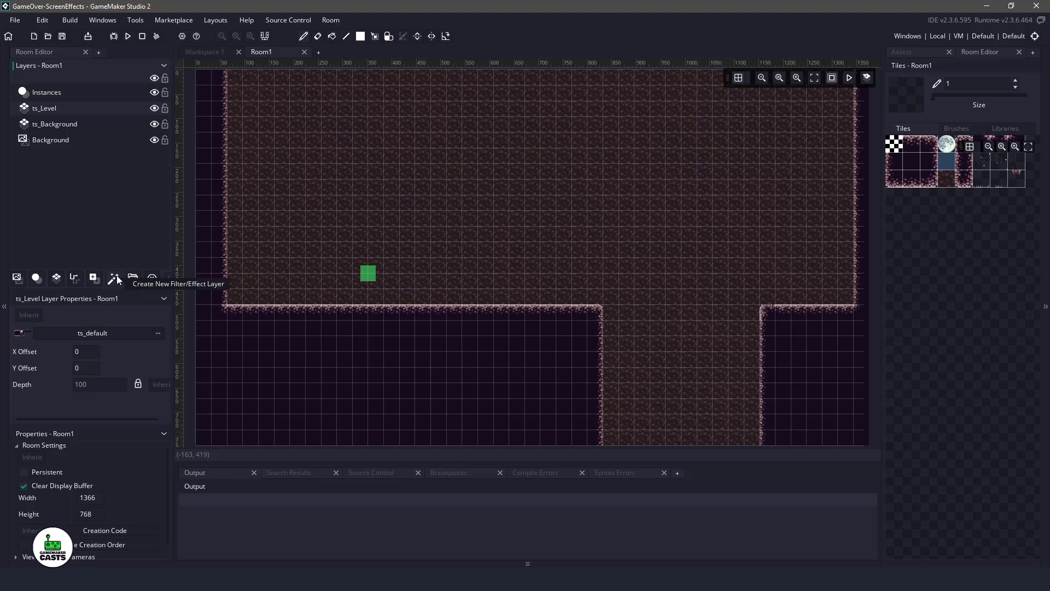
{"action": "mouse_move", "coordinate": [115, 291]}
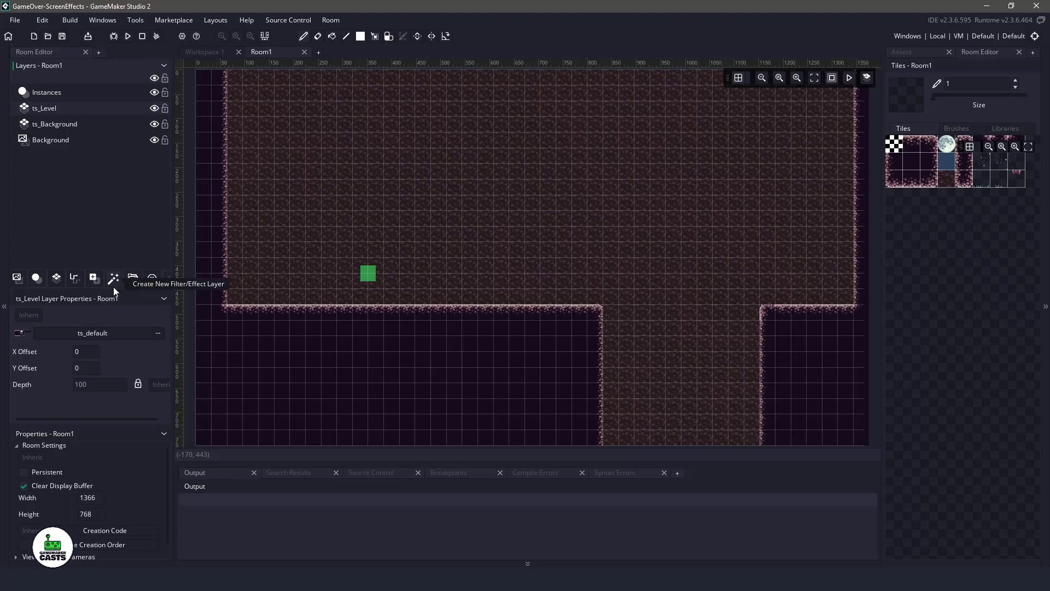
Step: Add Effect_1 as a Distort filter and Effect_2 as a Desaturate filter, then review both
{"action": "left_click", "coordinate": [113, 277]}
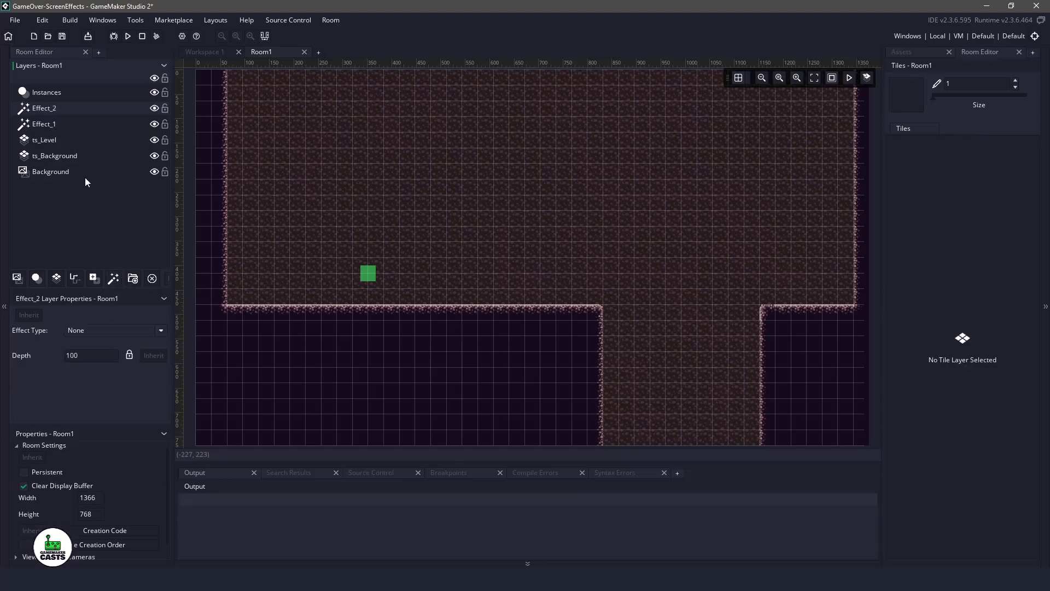
{"action": "left_click", "coordinate": [114, 330]}
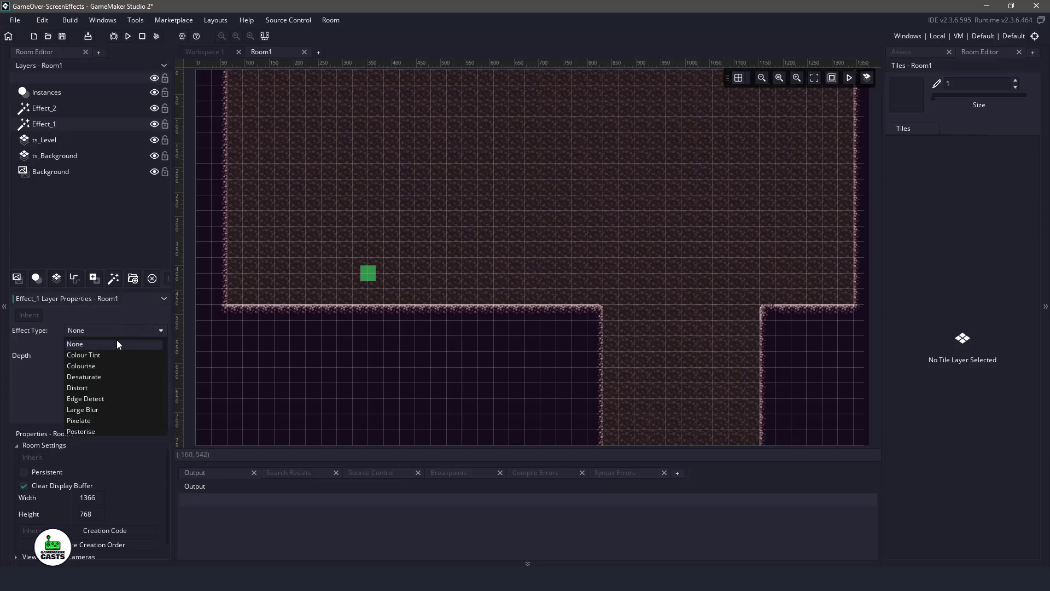
{"action": "left_click", "coordinate": [77, 388]}
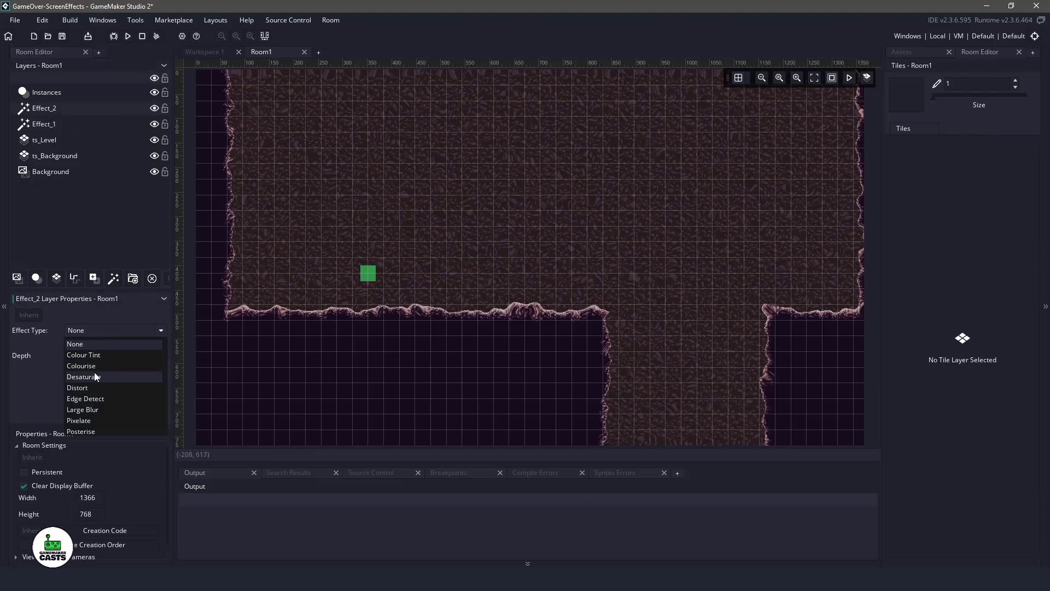
{"action": "left_click", "coordinate": [83, 376]}
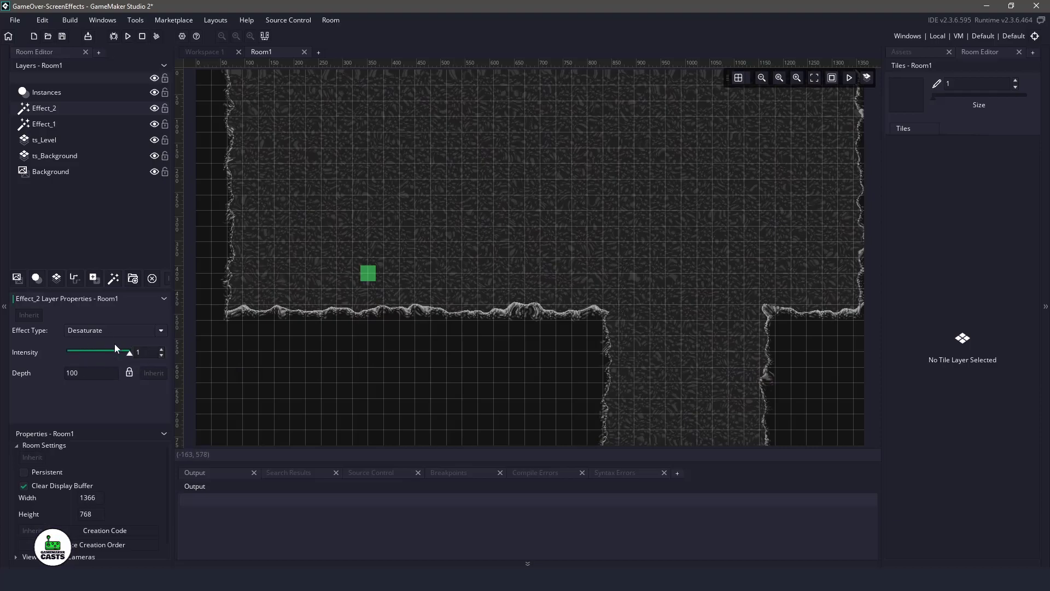
{"action": "left_click", "coordinate": [44, 123]}
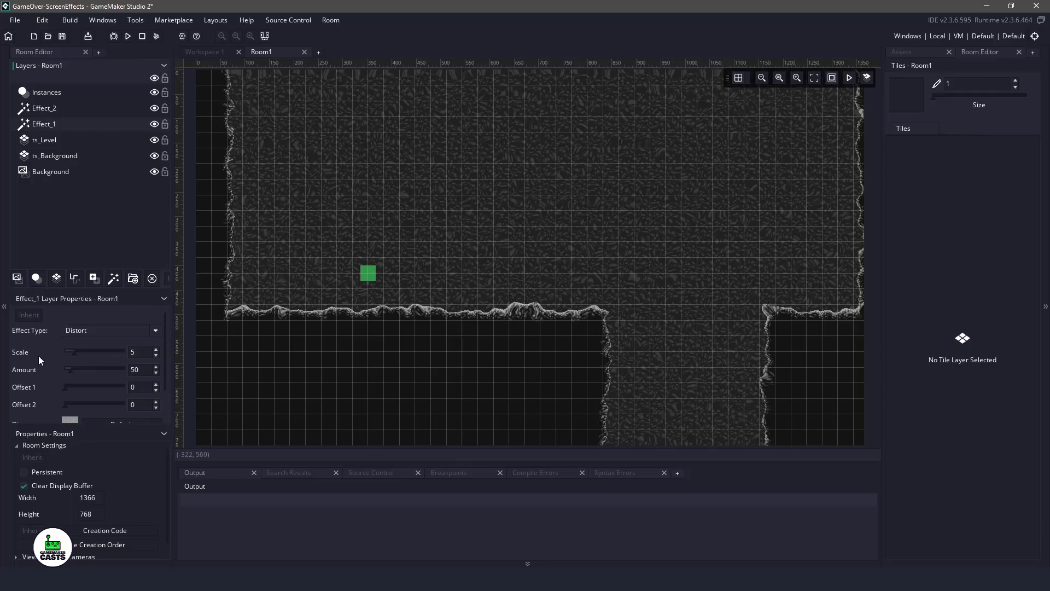
{"action": "left_click", "coordinate": [44, 108]}
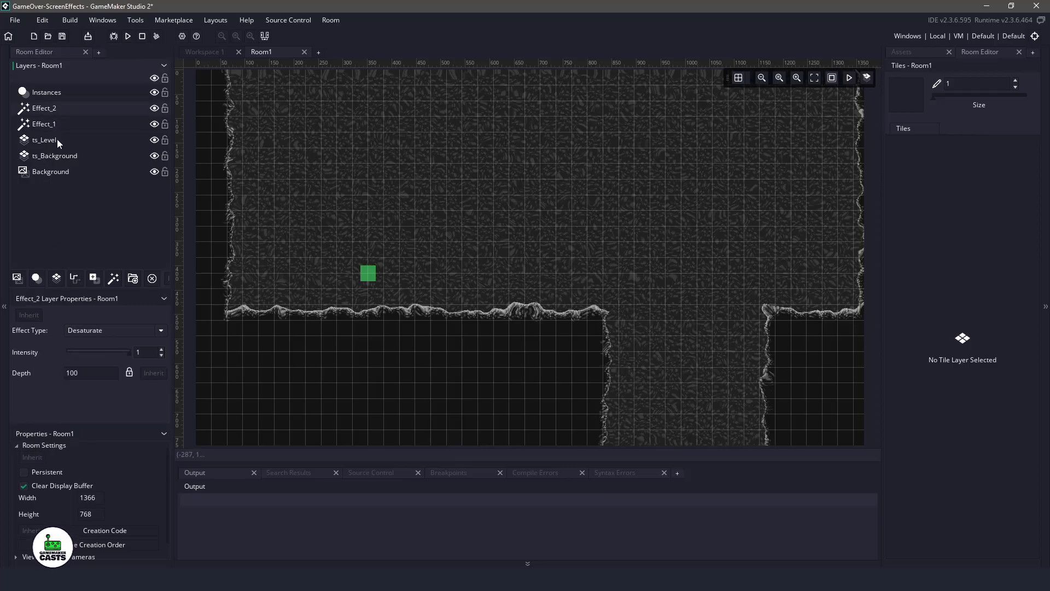
{"action": "mouse_move", "coordinate": [281, 336]}
{"action": "type", "text": "filter_desaturate"}
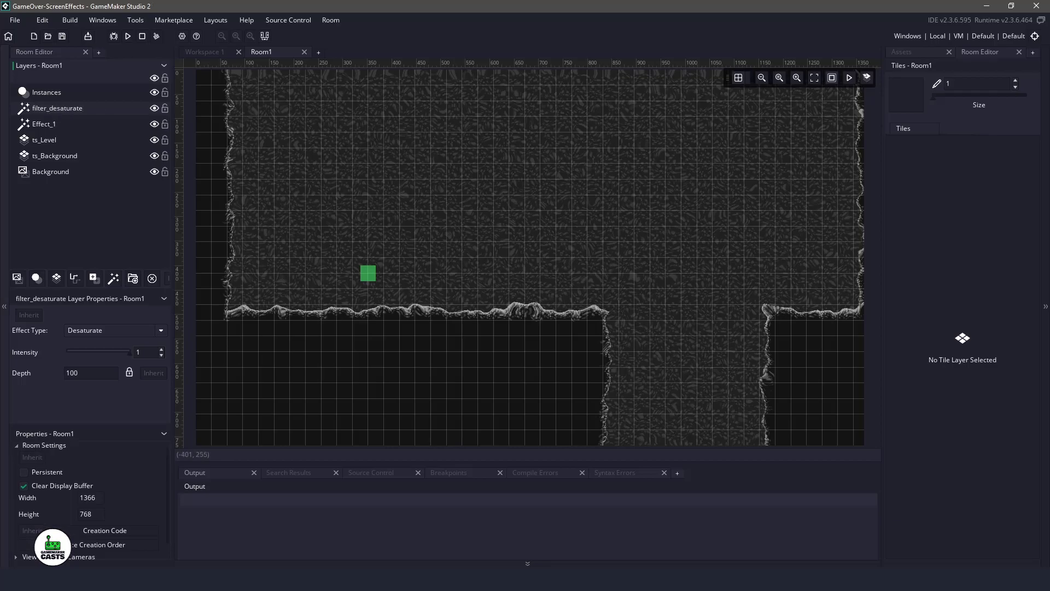
Step: Rename the layers filter_distort and filter_desaturate with zero effect, then select Instances
{"action": "left_click", "coordinate": [44, 124]}
{"action": "type", "text": "filter_distort"}
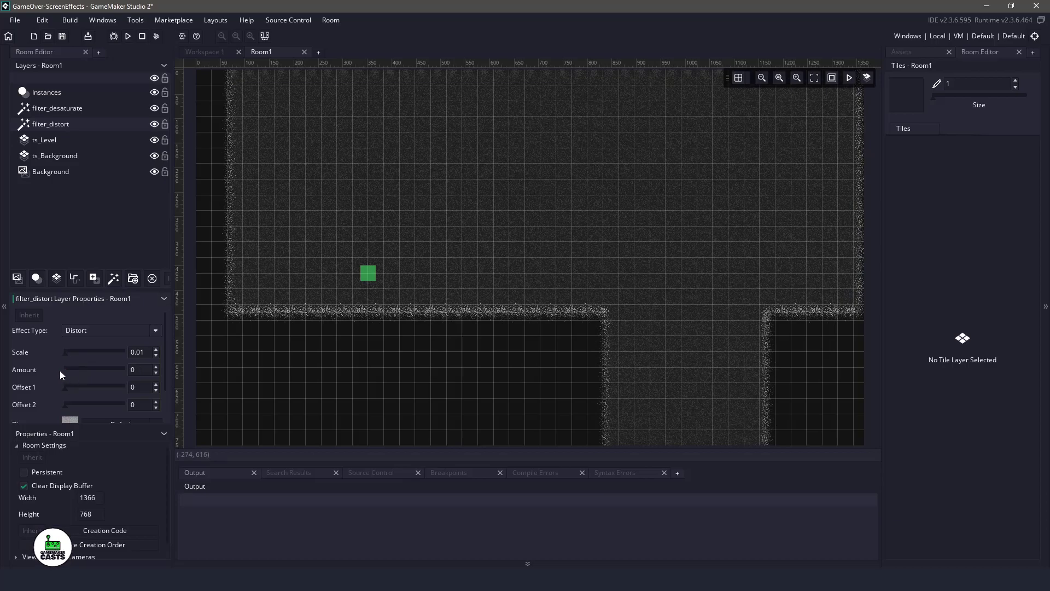
{"action": "left_click", "coordinate": [57, 108]}
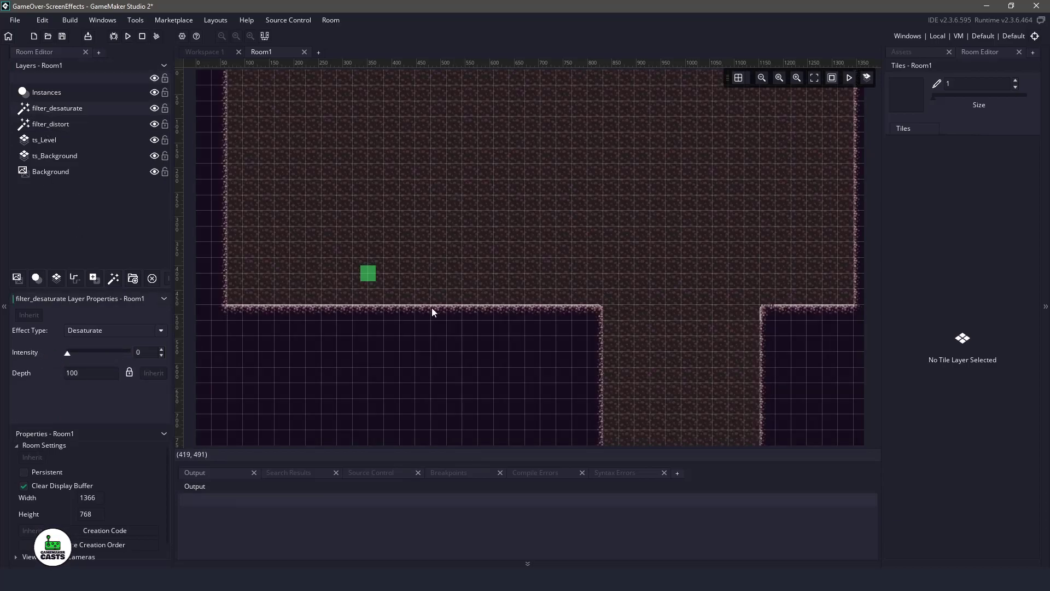
{"action": "left_click", "coordinate": [47, 92]}
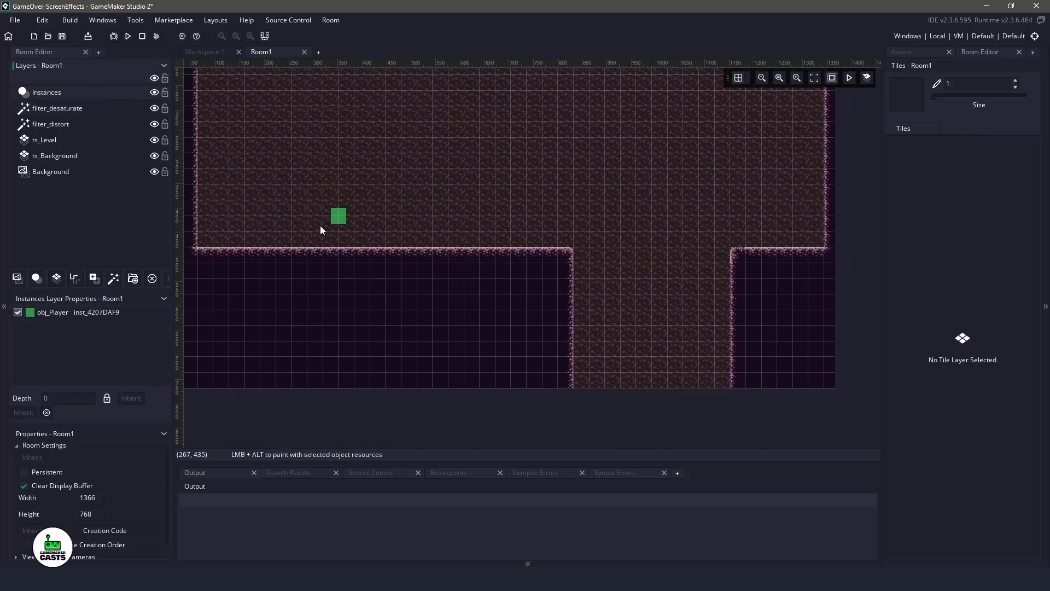
{"action": "mouse_move", "coordinate": [629, 322]}
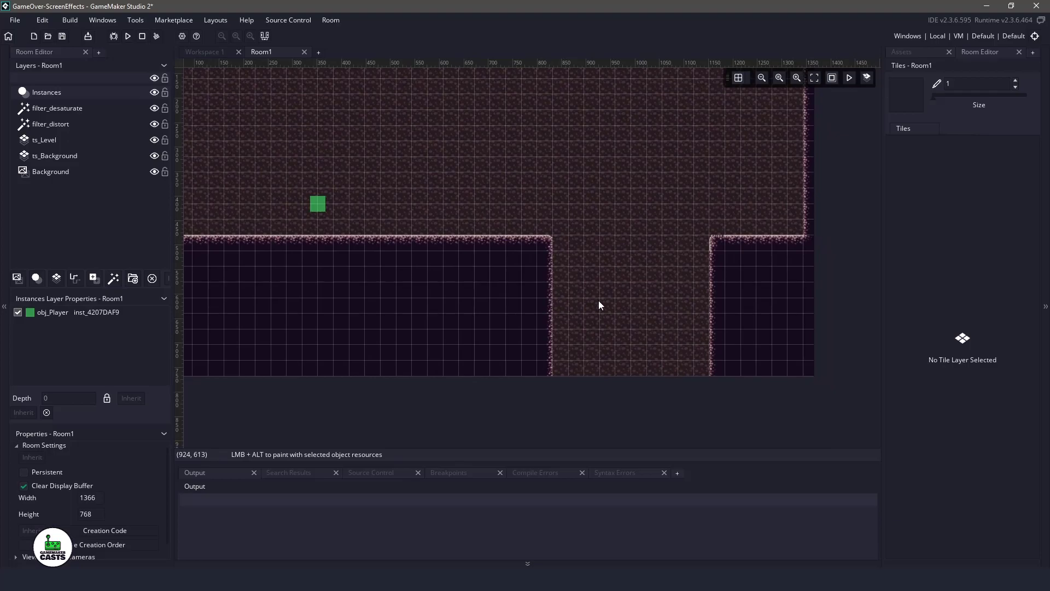
Step: Place obj_Zone_Death over the pit from the Asset Browser and return to the workspace
{"action": "left_click", "coordinate": [901, 52]}
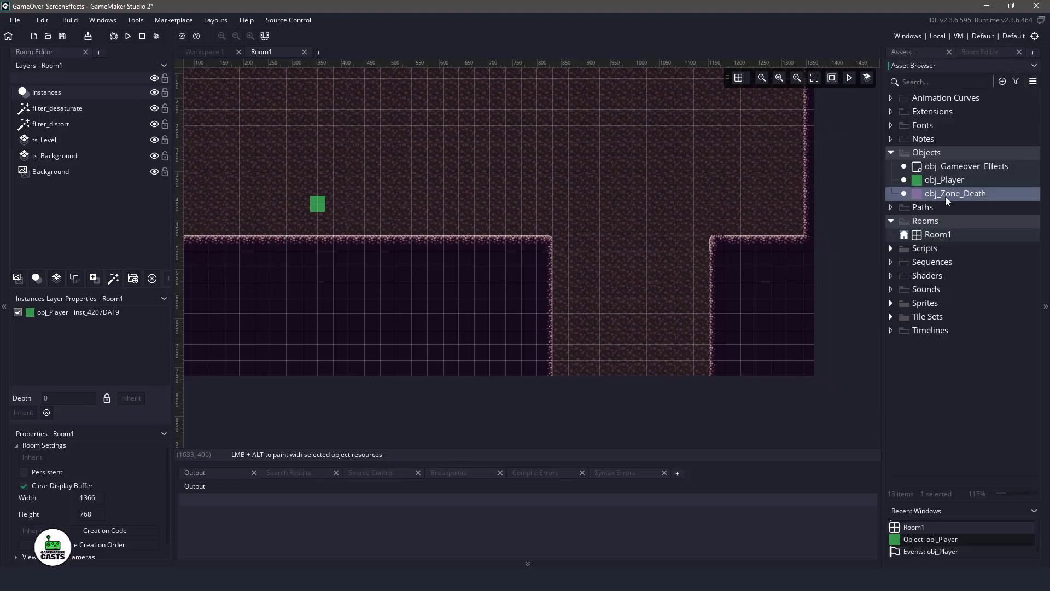
{"action": "mouse_move", "coordinate": [548, 269]}
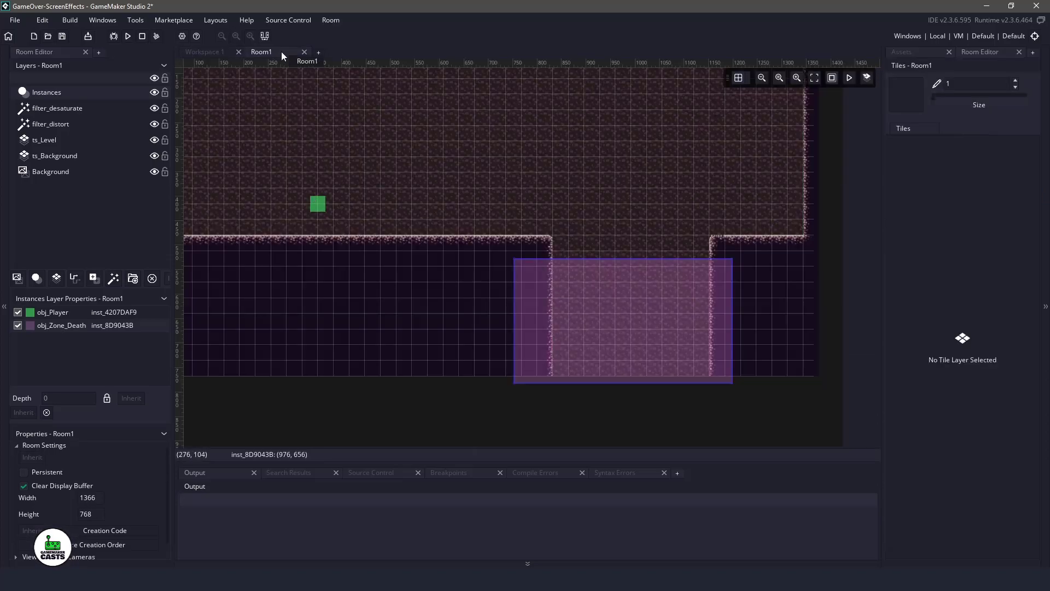
{"action": "left_click", "coordinate": [437, 278]}
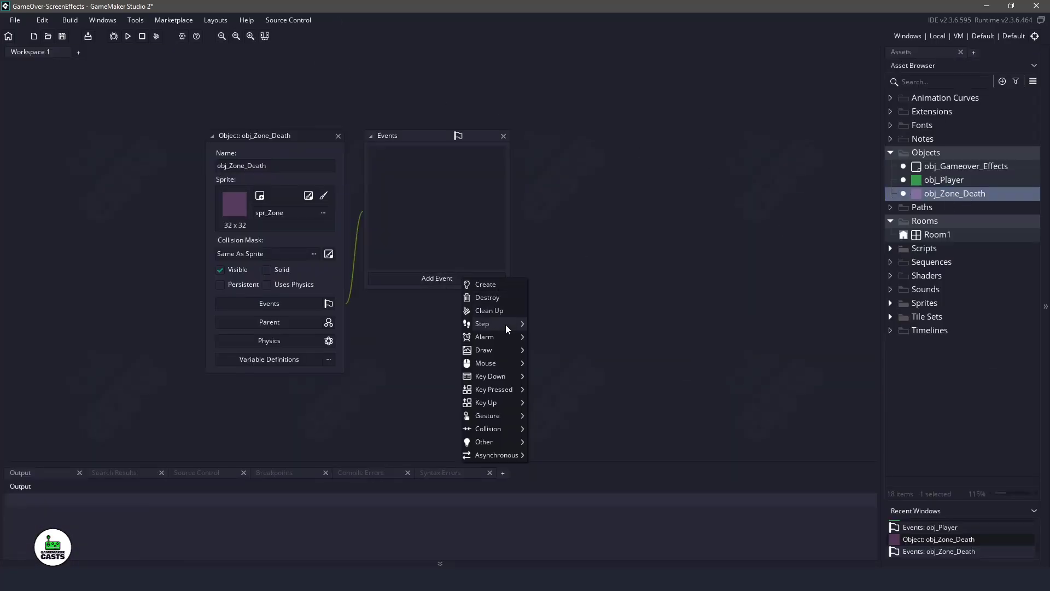
Step: Add an obj_Player Collision event targeting obj_Zone_Death
{"action": "left_click", "coordinate": [482, 350]}
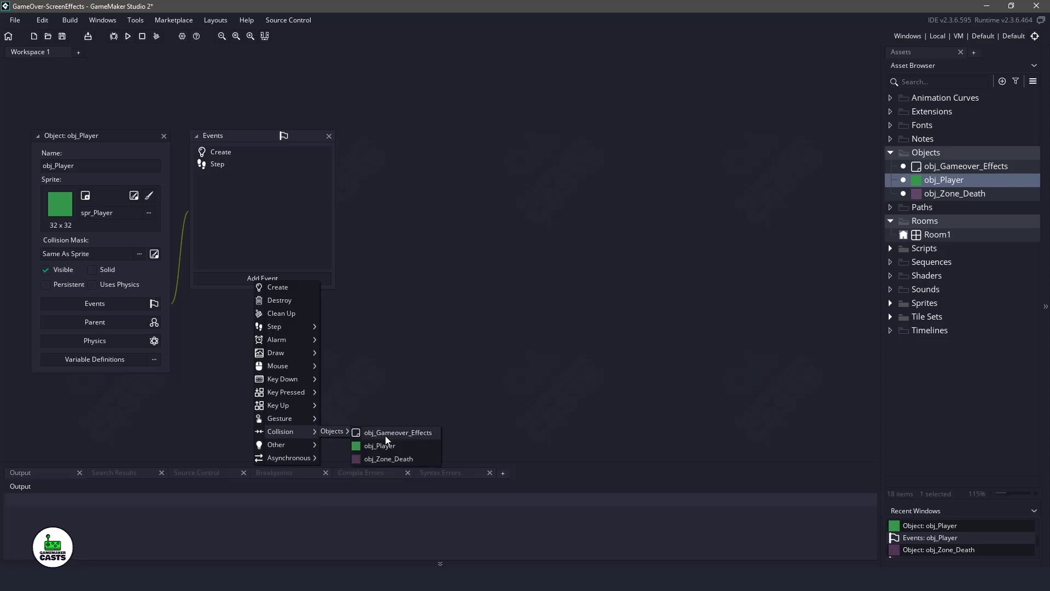
{"action": "left_click", "coordinate": [389, 458]}
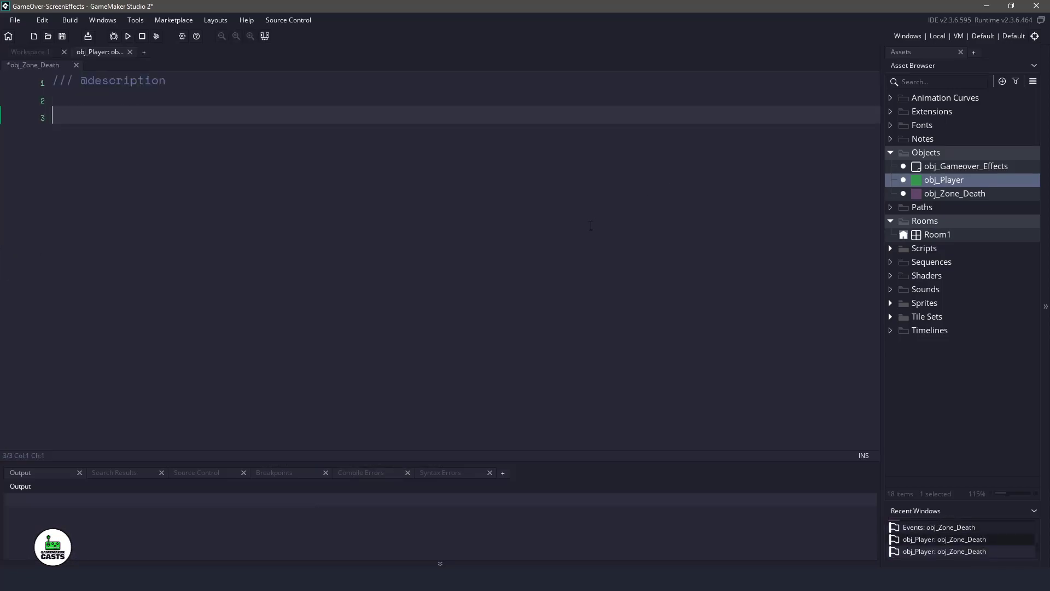
Step: Write instance_create_depth(0, 0, depth, obj_Gameover_Effects) and instance_destroy(), then open obj_Gameover_Effects
{"action": "type", "text": "instance_create_depth("}
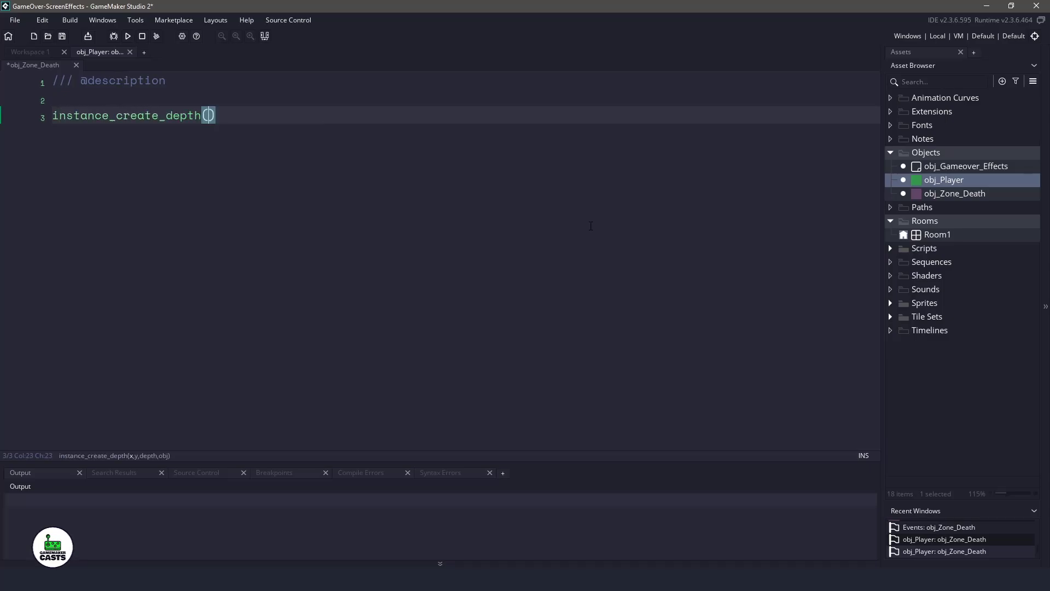
{"action": "type", "text": "0, 0, d"}
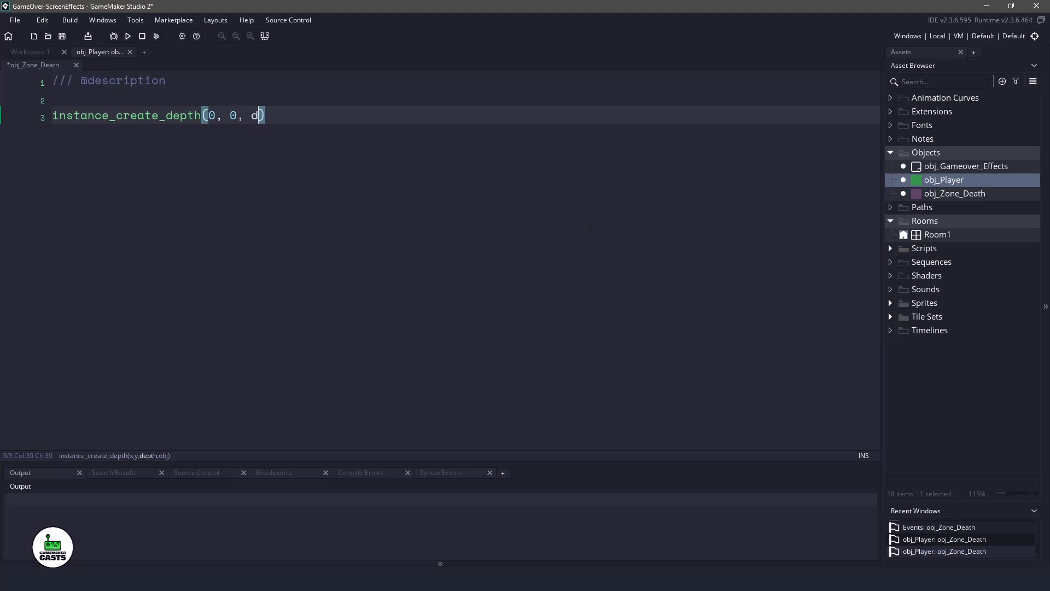
{"action": "type", "text": "epth, o"}
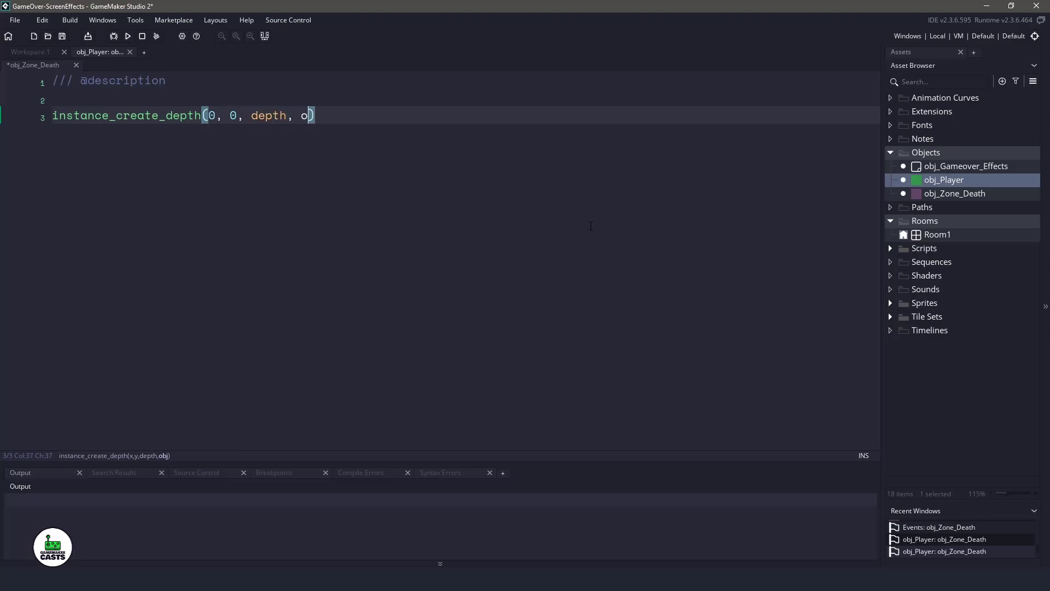
{"action": "type", "text": "bj_Gameover_Effects"}
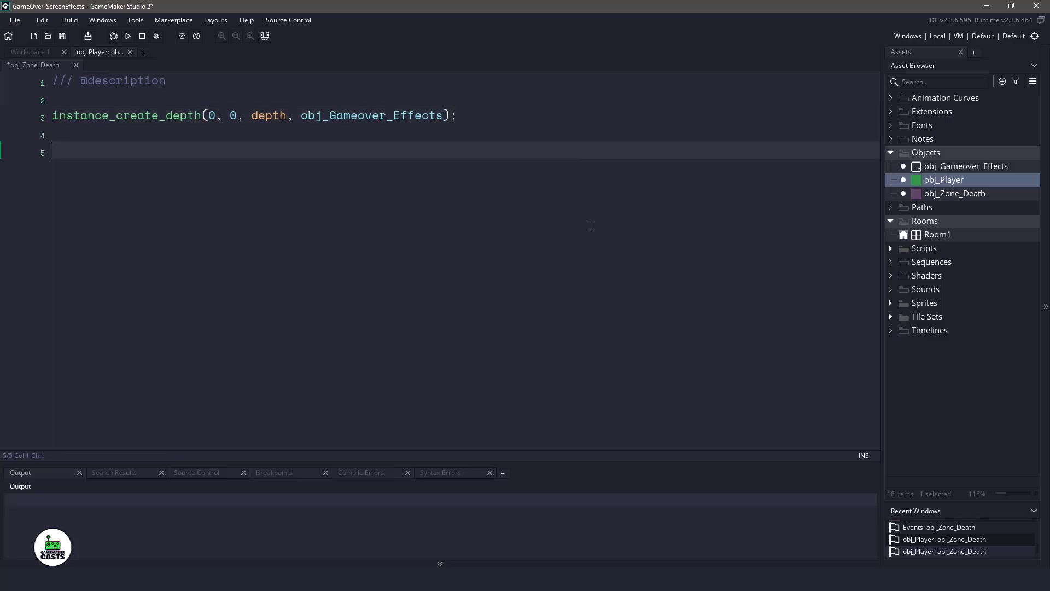
{"action": "type", "text": "instance_dest"}
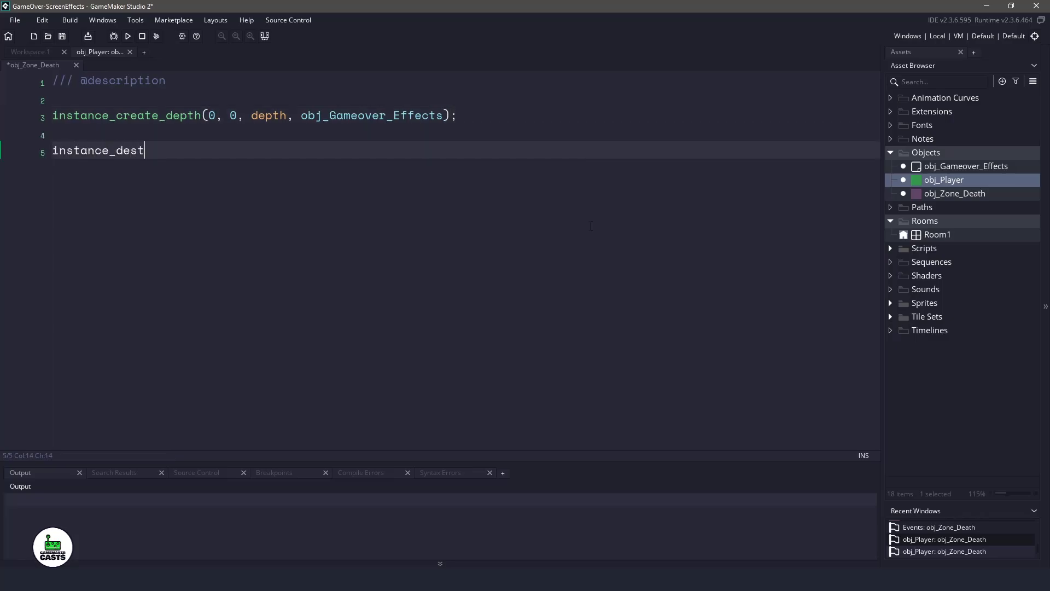
{"action": "type", "text": "roy();"}
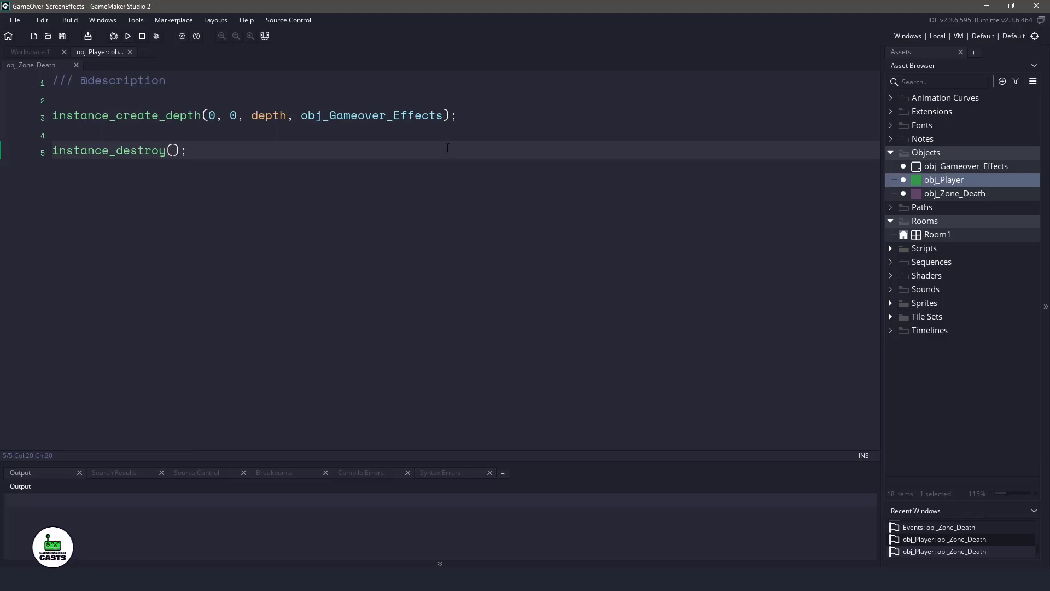
{"action": "double_click", "coordinate": [965, 165]}
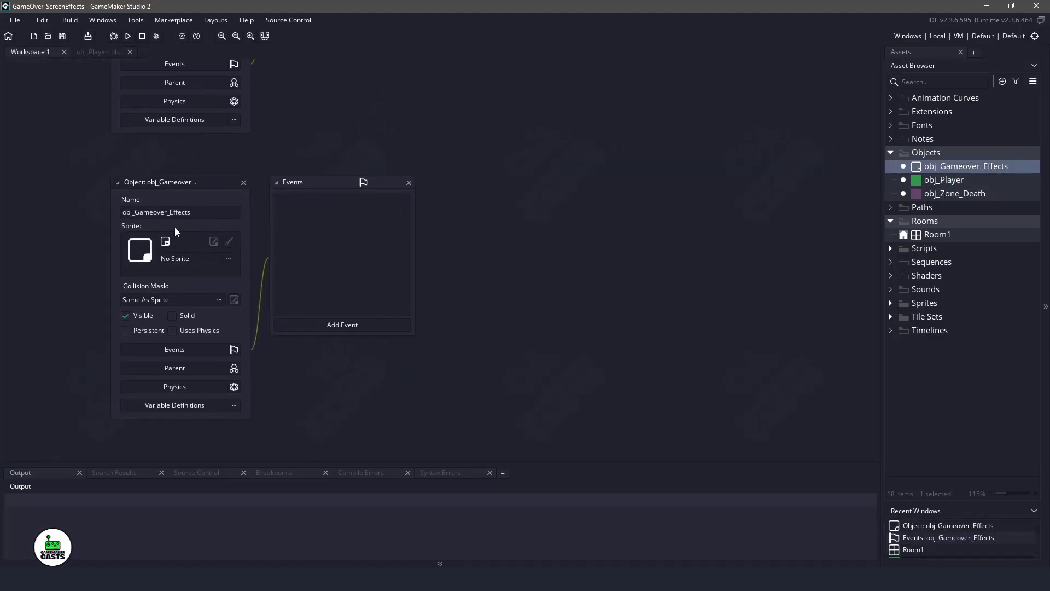
Step: Reopen Room1 to inspect the filter_distort layer's Distort settings
{"action": "left_click", "coordinate": [130, 52]}
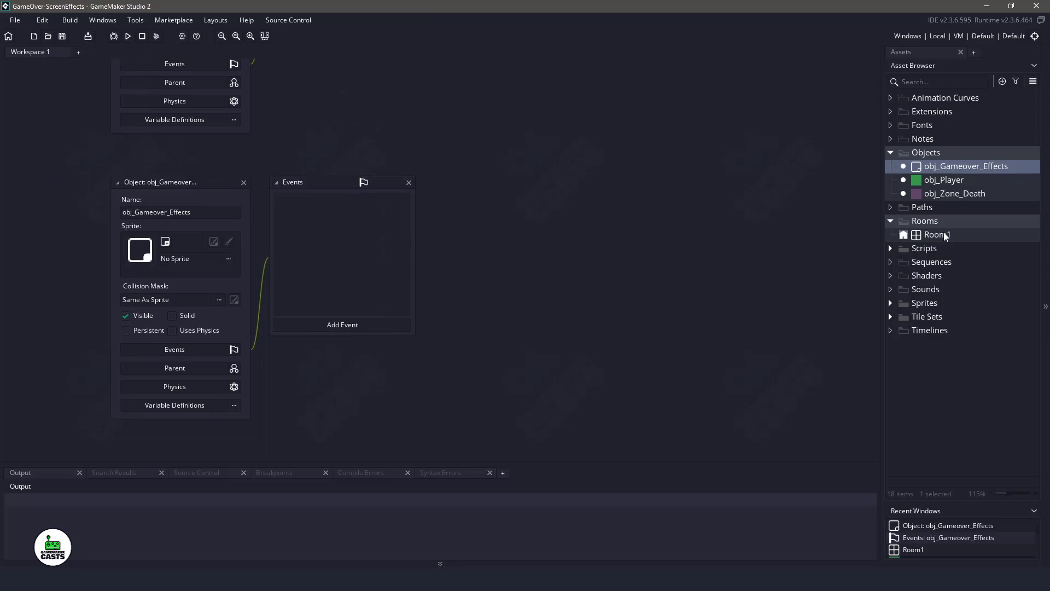
{"action": "double_click", "coordinate": [937, 234]}
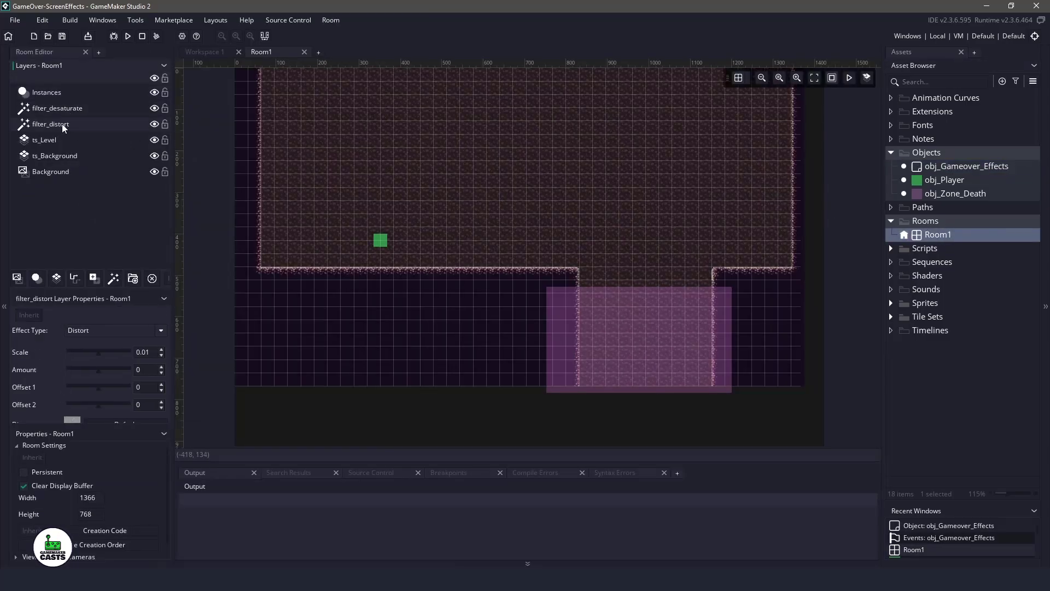
{"action": "mouse_move", "coordinate": [267, 59]}
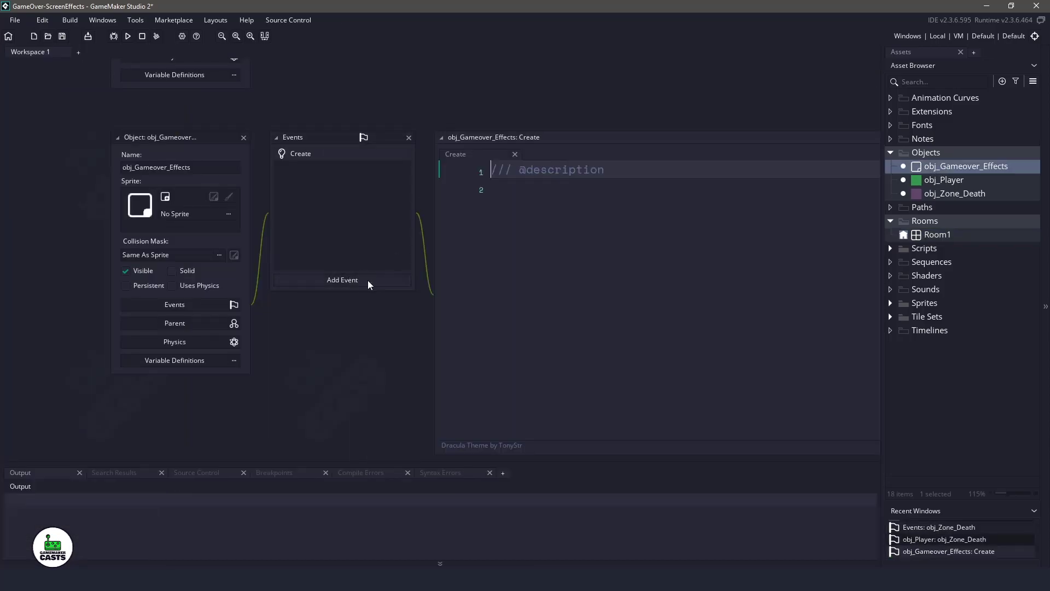
Step: Add a Step event to obj_Gameover_Effects alongside Create
{"action": "left_click", "coordinate": [341, 279]}
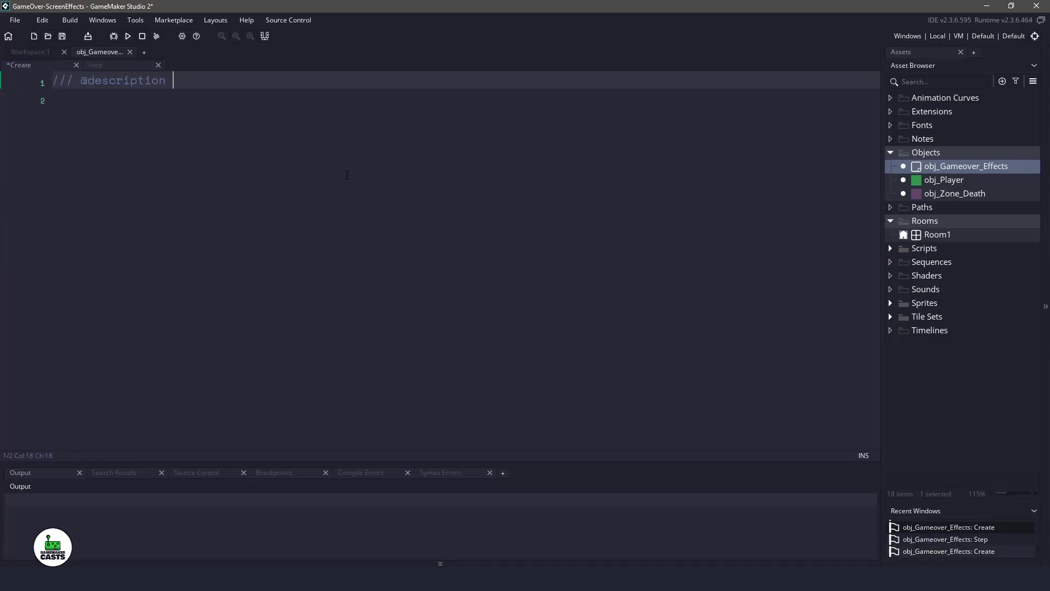
Step: Assign layer_get_fx for filter_desaturate and filter_distort and initialise saturation, distort, distort_amount to 0
{"action": "key", "text": "Return"}
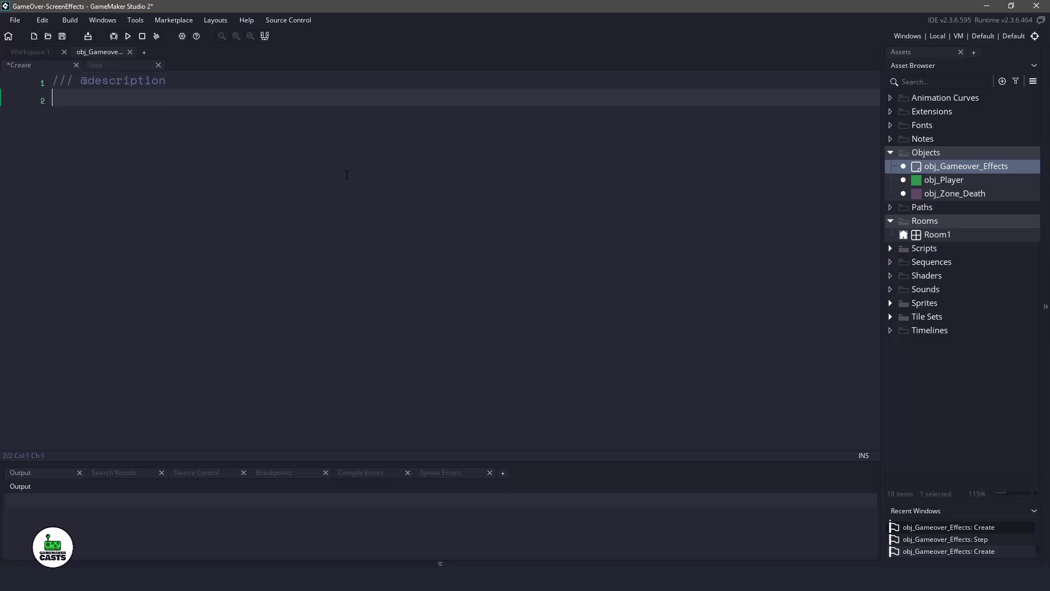
{"action": "type", "text": "layer_desaturate = layer_get_fx(\"filter_desaturate\");"}
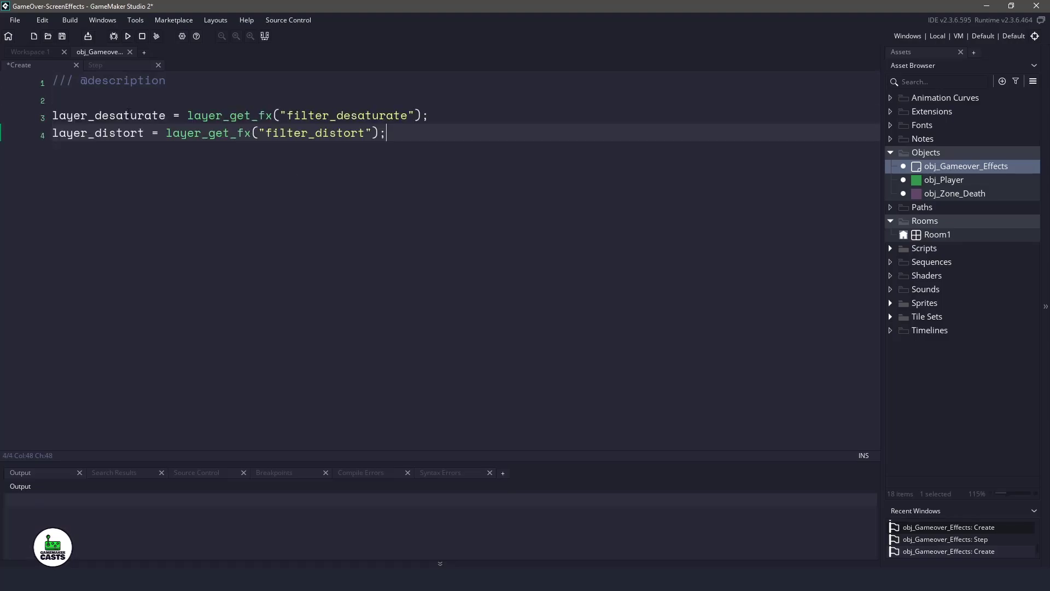
{"action": "left_click", "coordinate": [360, 115]}
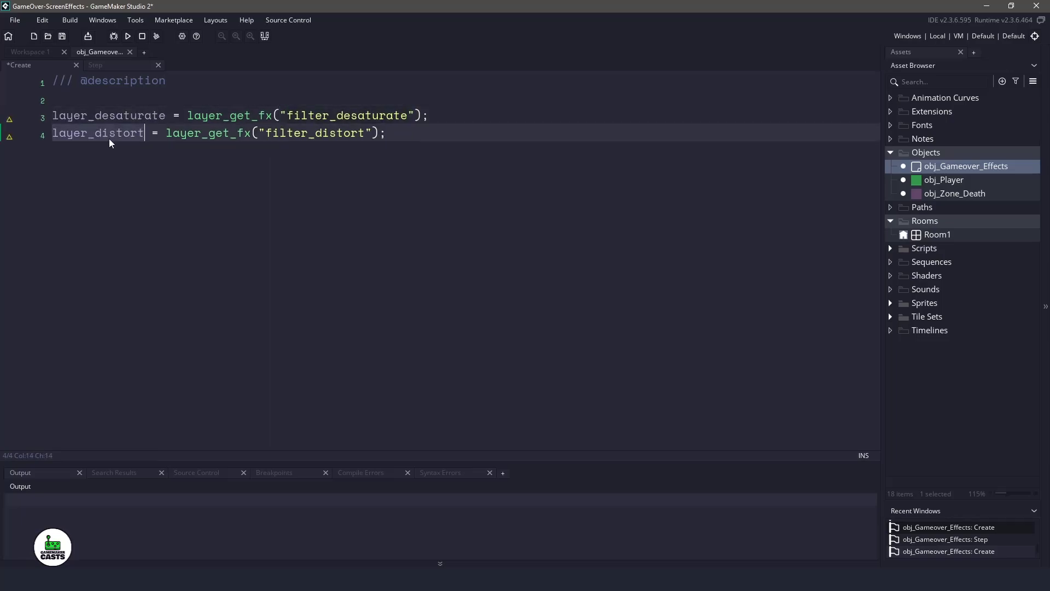
{"action": "left_click", "coordinate": [329, 132]}
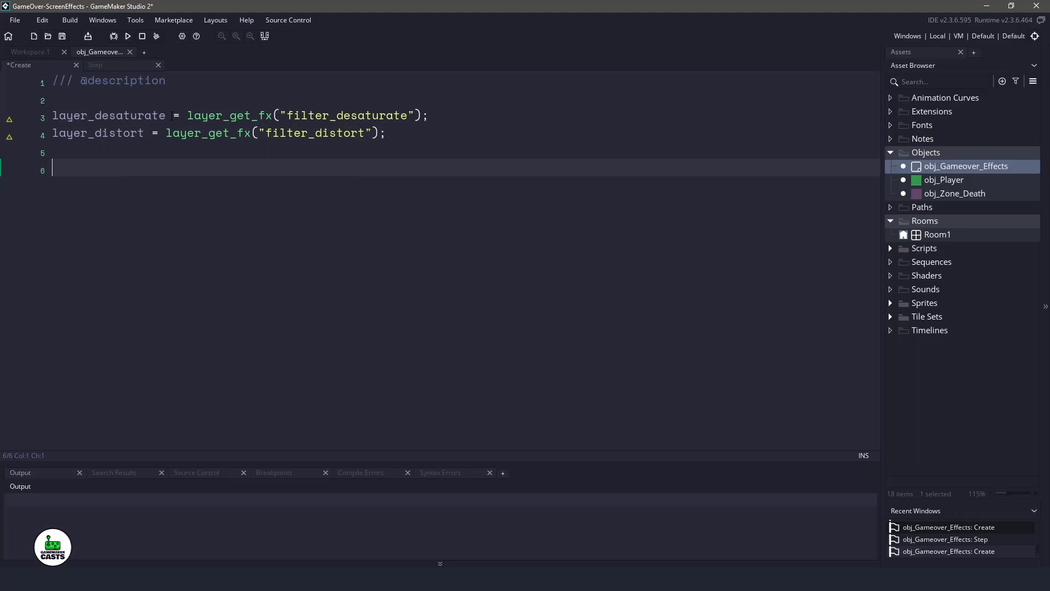
{"action": "mouse_move", "coordinate": [190, 239]}
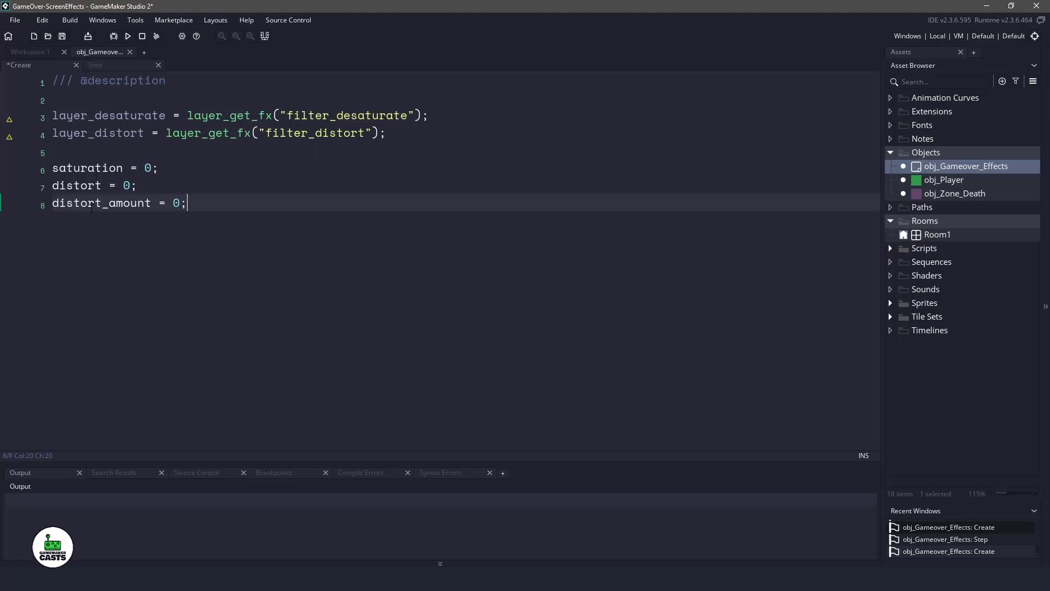
{"action": "left_click", "coordinate": [95, 65]}
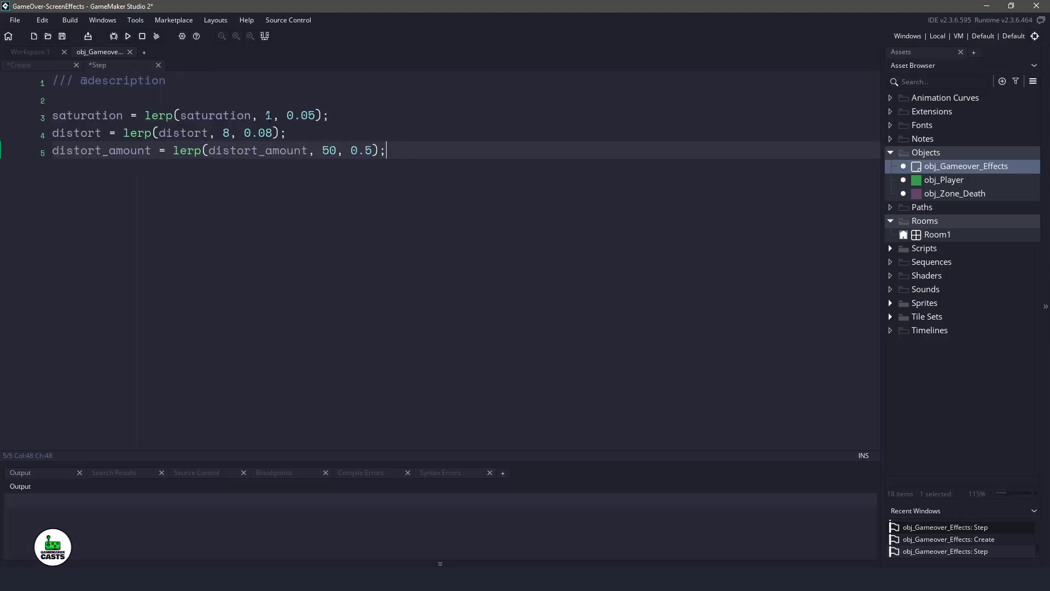
Step: Review the Step lerp lines easing saturation to 1, distort to 8 and distort_amount to 50
{"action": "left_click", "coordinate": [224, 133]}
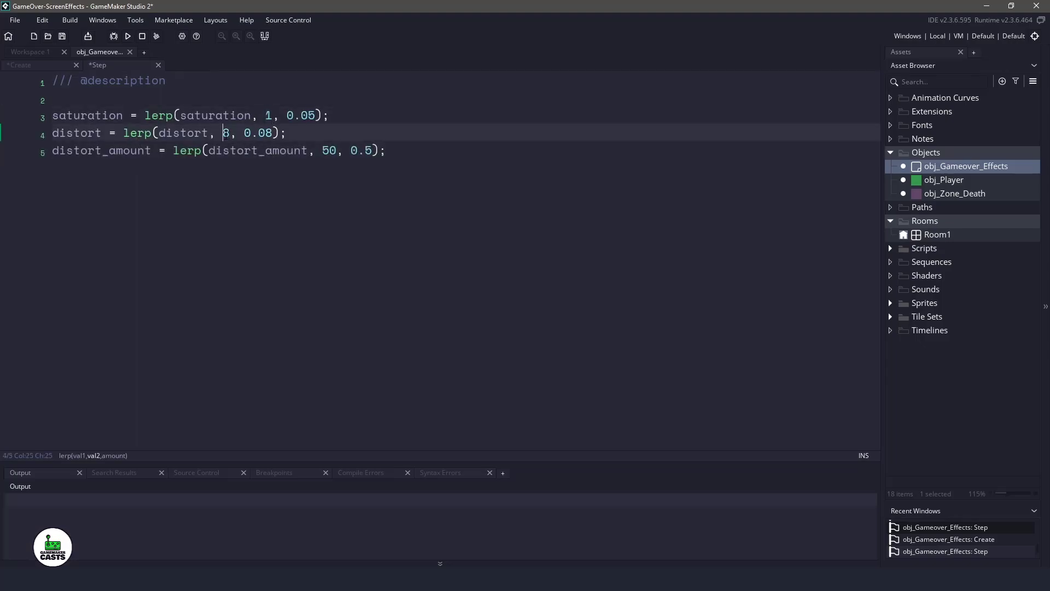
{"action": "left_click", "coordinate": [265, 115]}
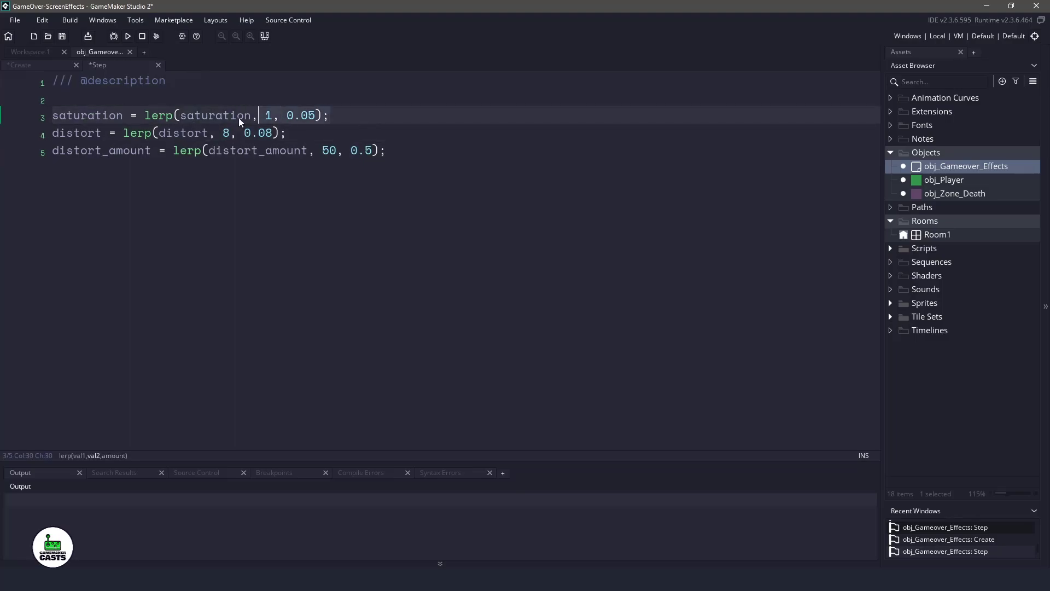
{"action": "left_click", "coordinate": [164, 132]}
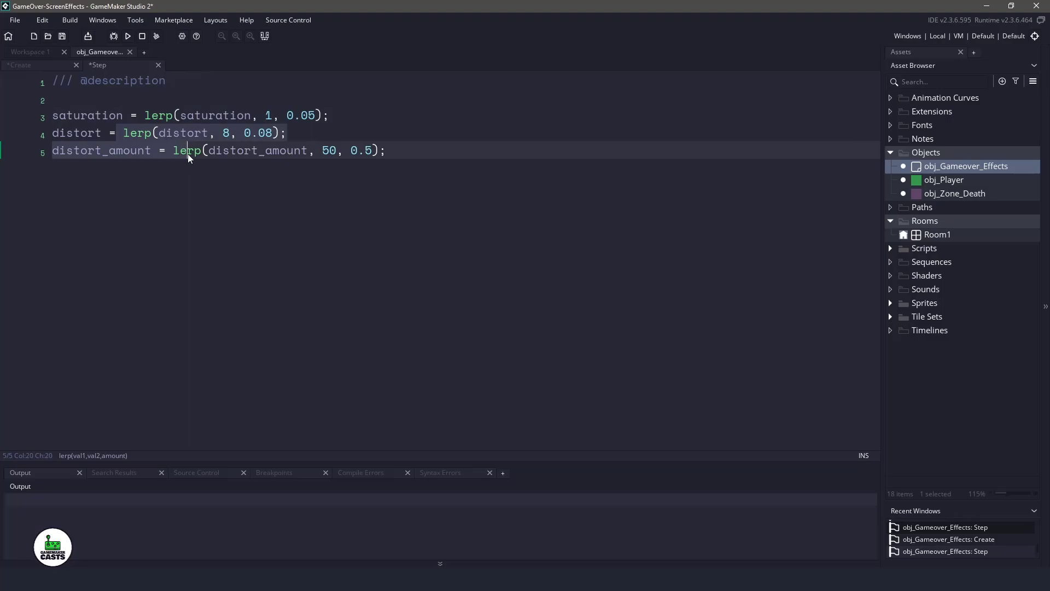
{"action": "left_click", "coordinate": [228, 133]}
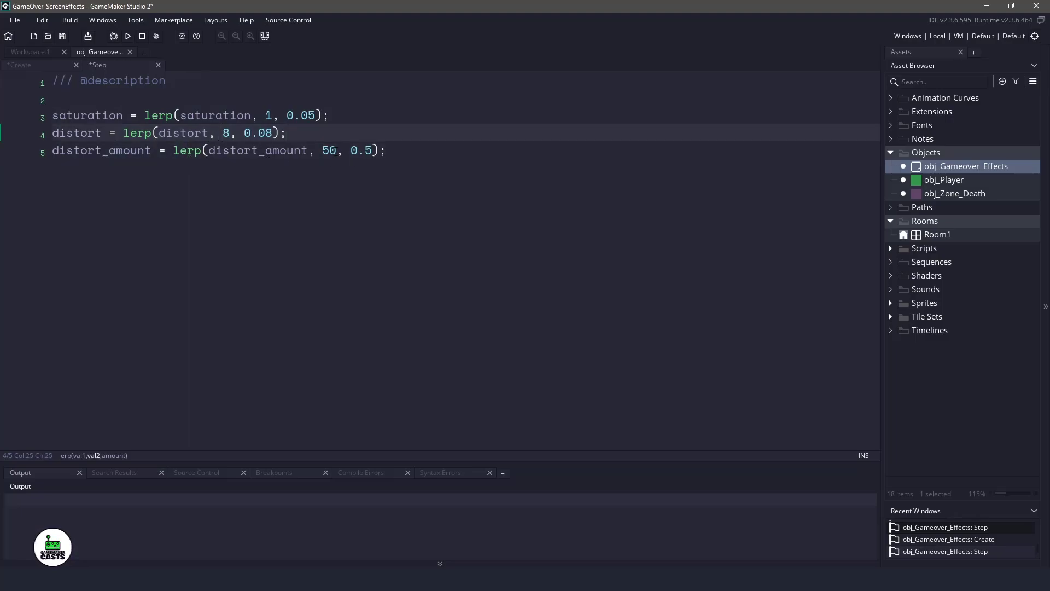
{"action": "left_click", "coordinate": [338, 149]}
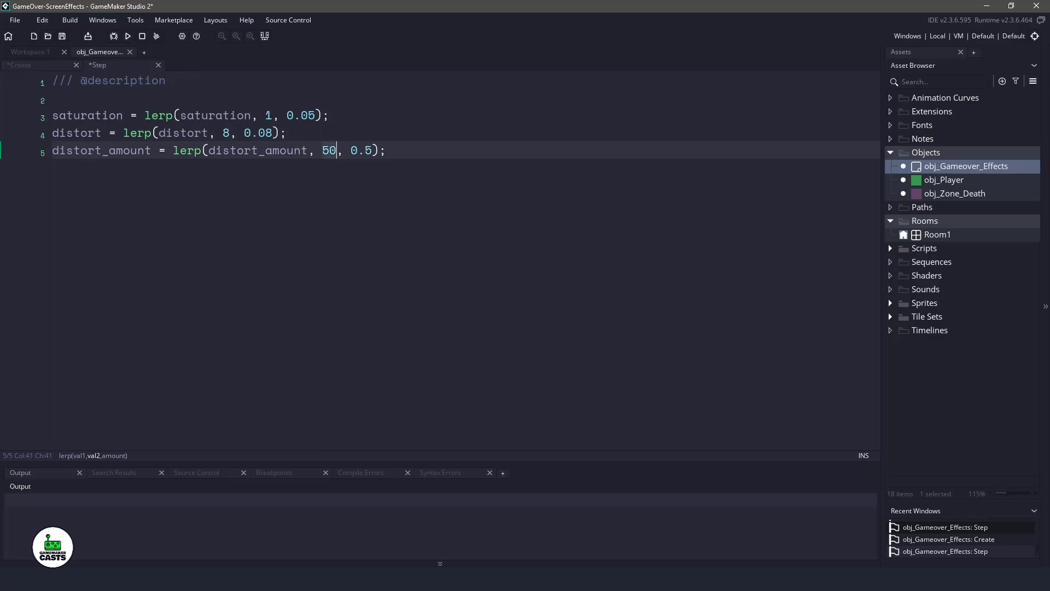
{"action": "left_click", "coordinate": [387, 150]}
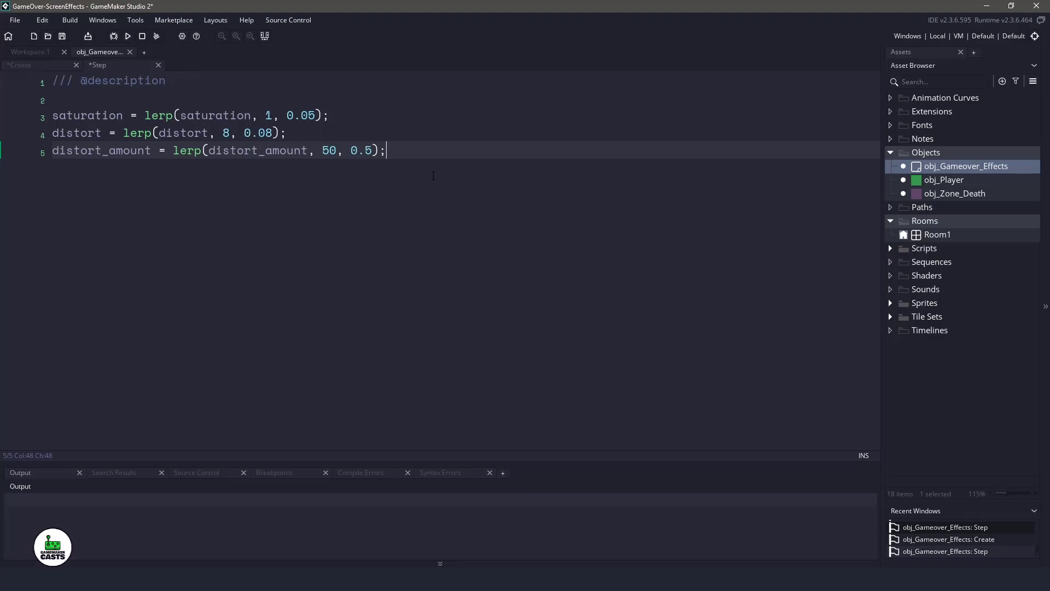
{"action": "mouse_move", "coordinate": [223, 267]}
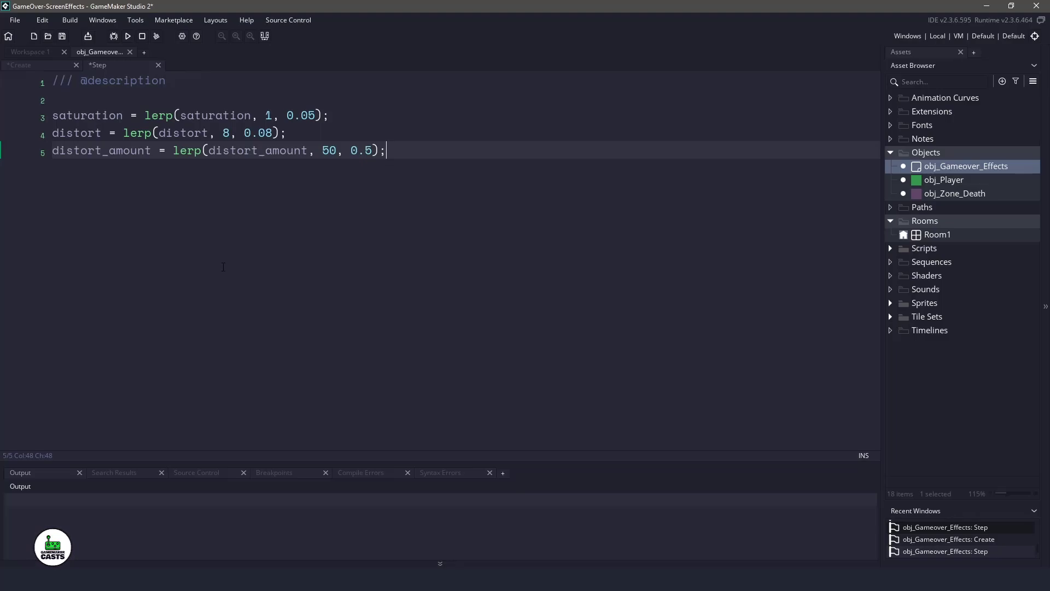
Step: Begin a Step line fx_set_parameter(layer_desaturate, "g_Intensity", below the lerp calls
{"action": "key", "text": "Enter"}
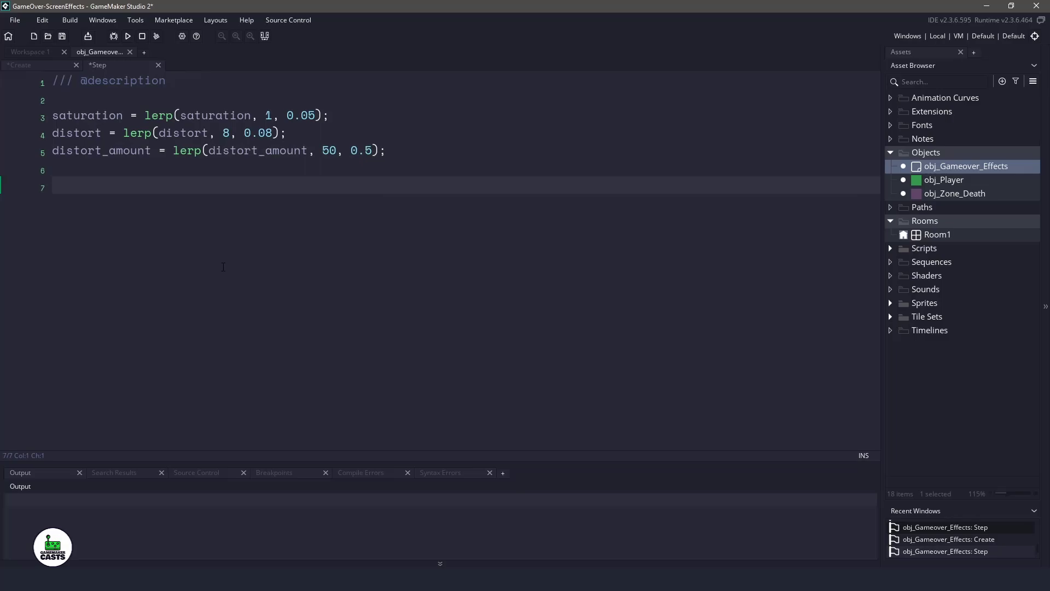
{"action": "type", "text": "fx_set_parameter("}
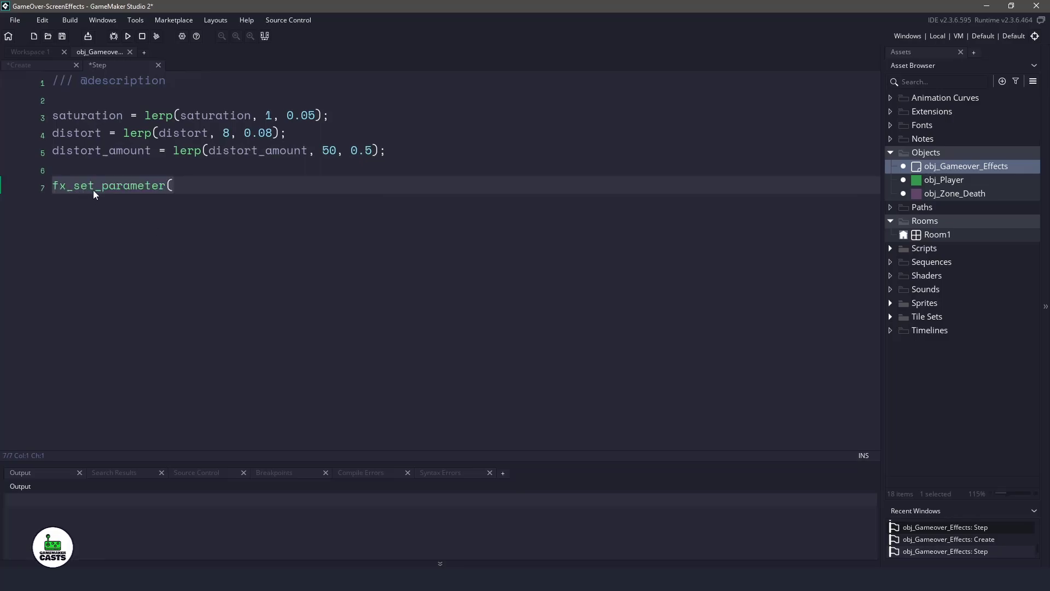
{"action": "type", "text": "("}
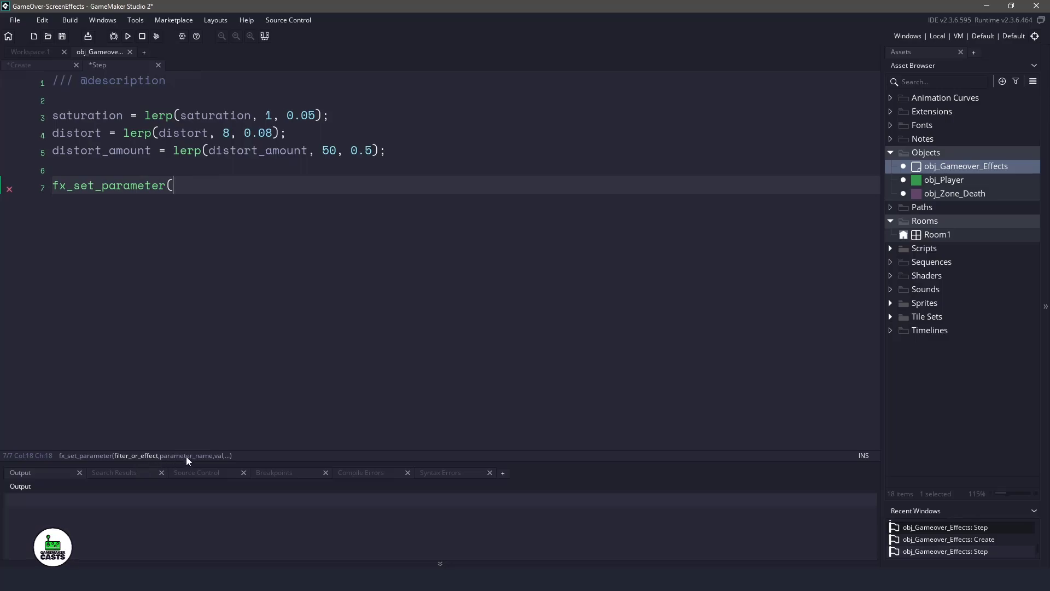
{"action": "mouse_move", "coordinate": [212, 211]}
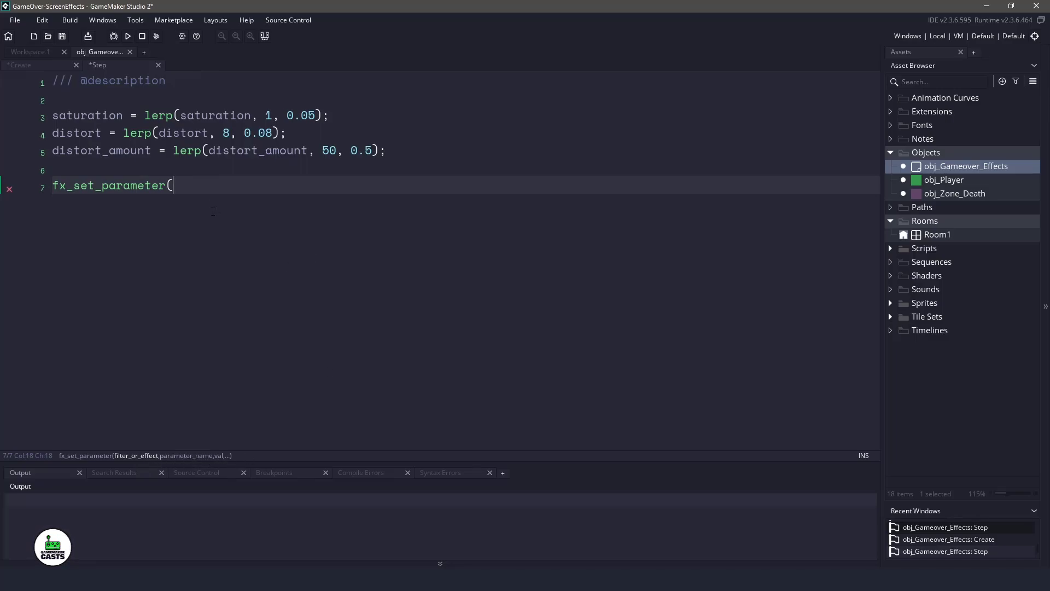
{"action": "type", "text": "layer_desaturate,"}
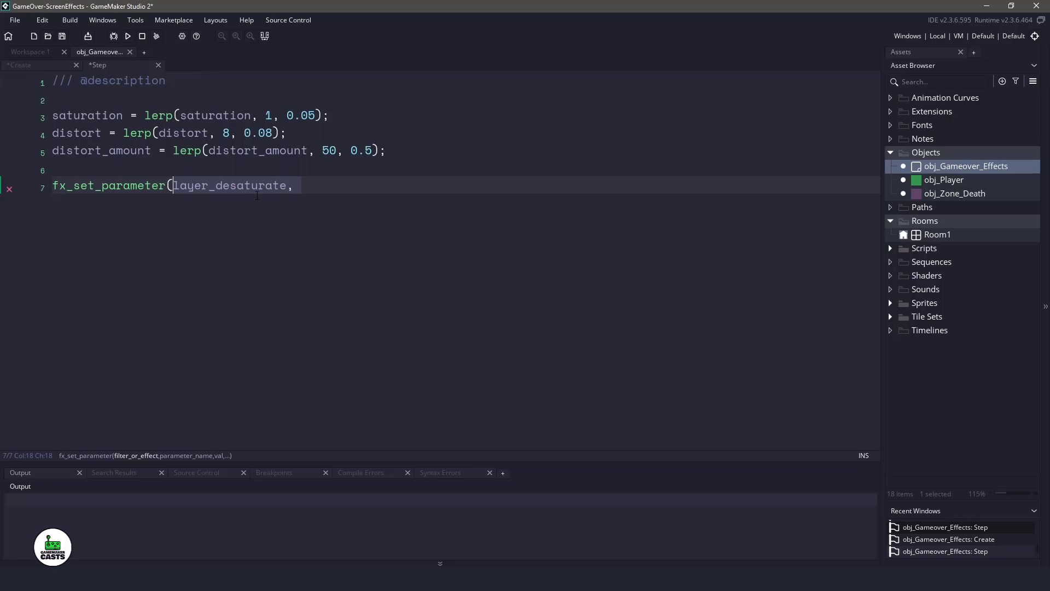
{"action": "type", "text": "\"g_Intensity\","}
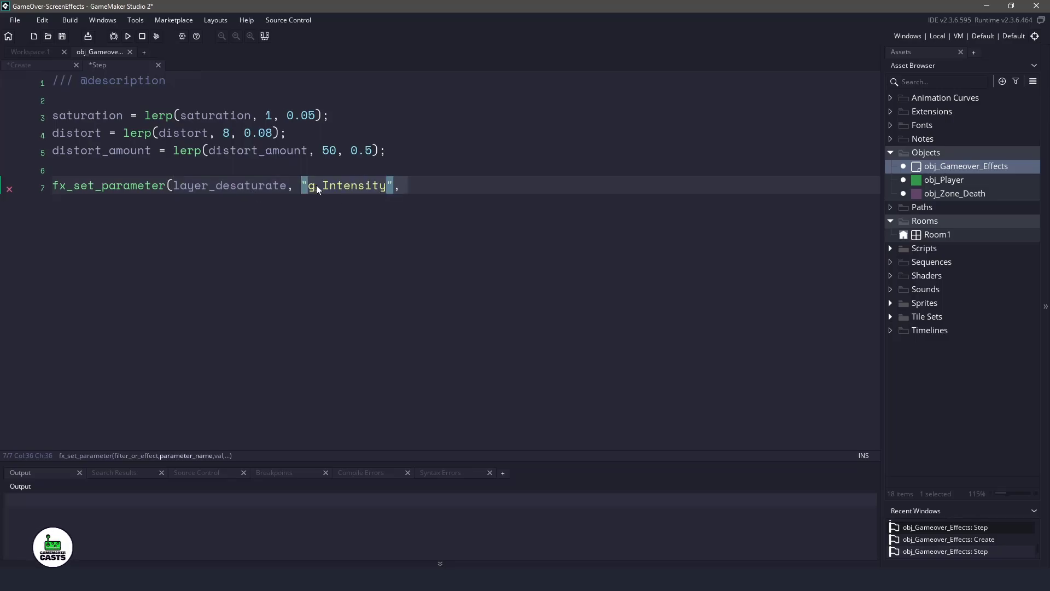
Step: Open Room1 and set the desaturate filter layer's Intensity to 0
{"action": "left_click", "coordinate": [937, 234]}
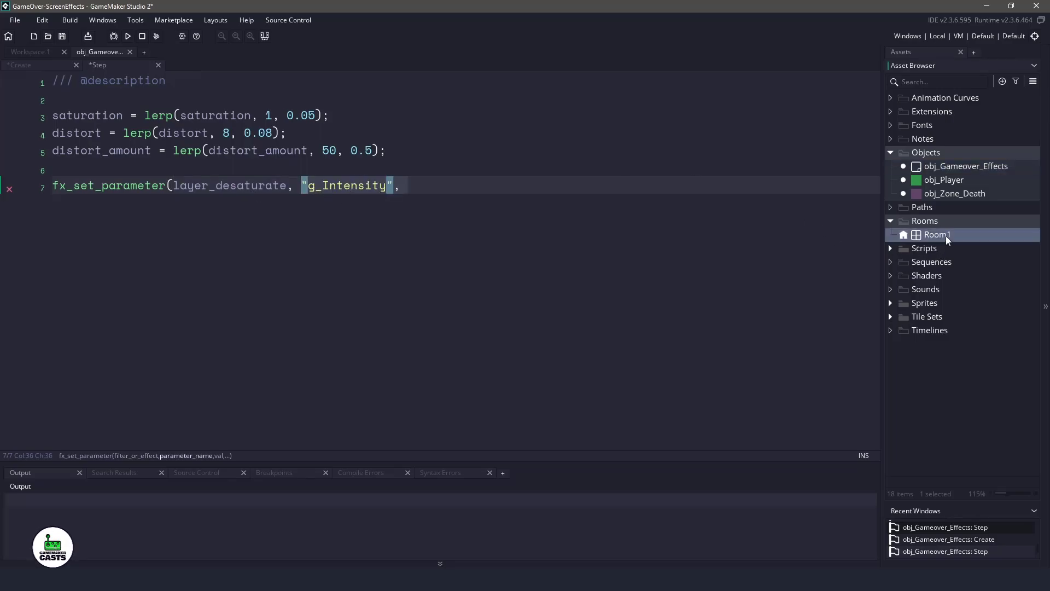
{"action": "double_click", "coordinate": [938, 234]}
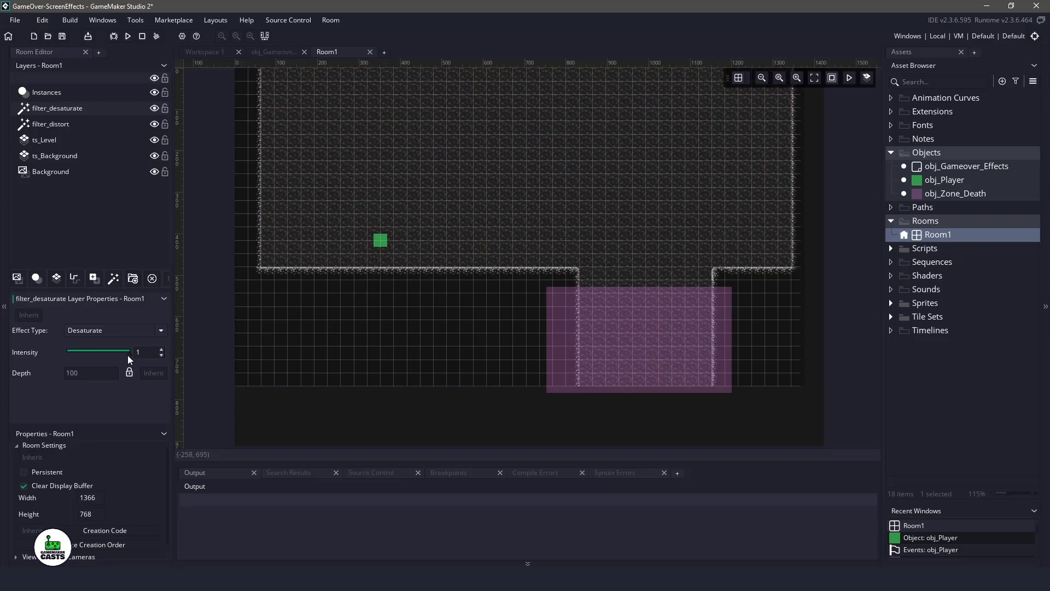
{"action": "left_click", "coordinate": [274, 52]}
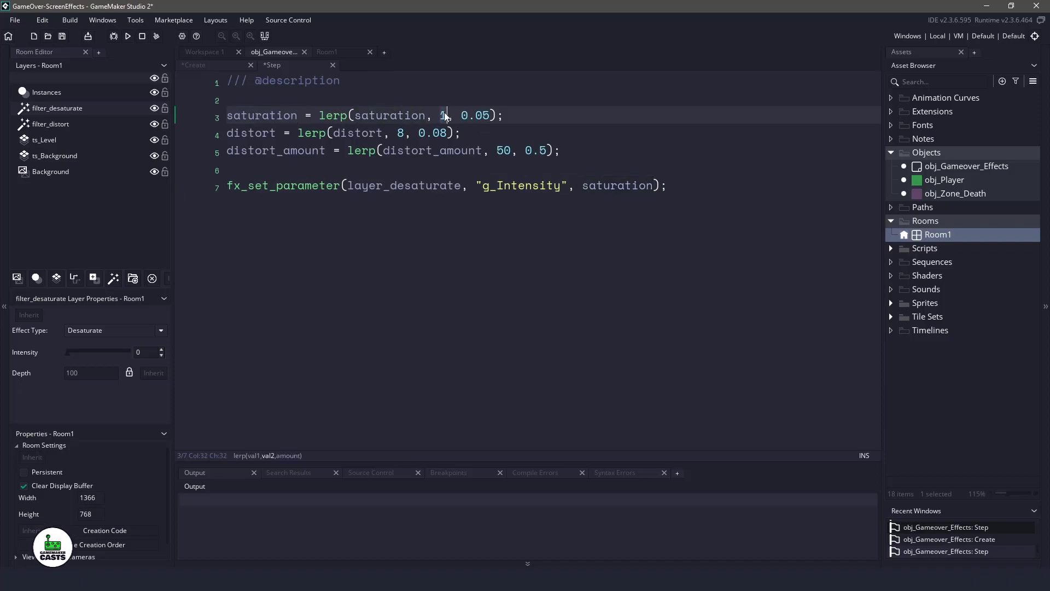
Step: Finish the g_Intensity call with saturation, add layer_distort g_DistortScale and g_DistortAmount calls, and save
{"action": "left_click", "coordinate": [667, 186]}
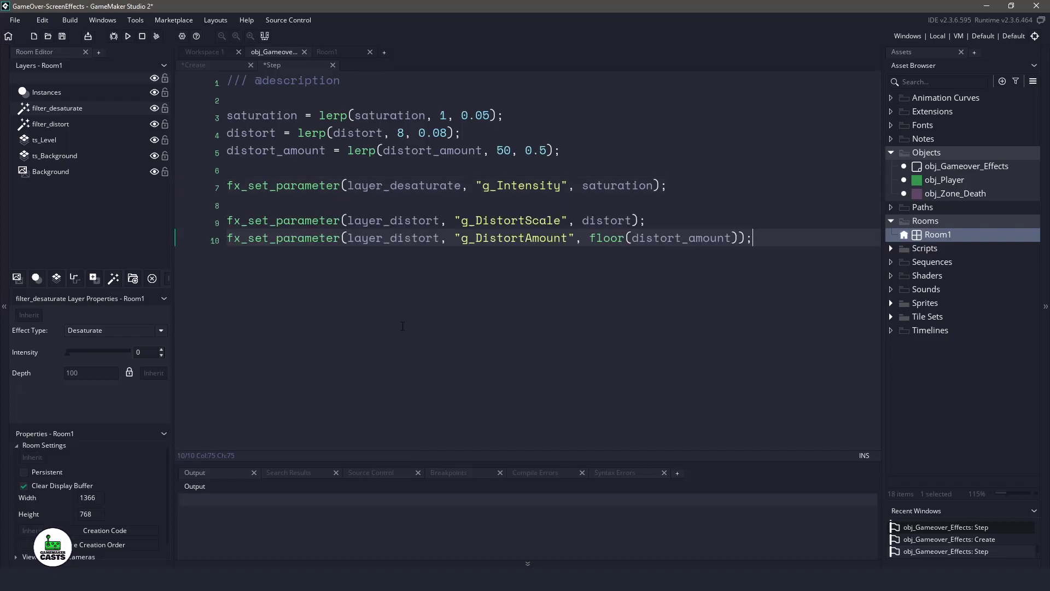
{"action": "left_click", "coordinate": [534, 238]}
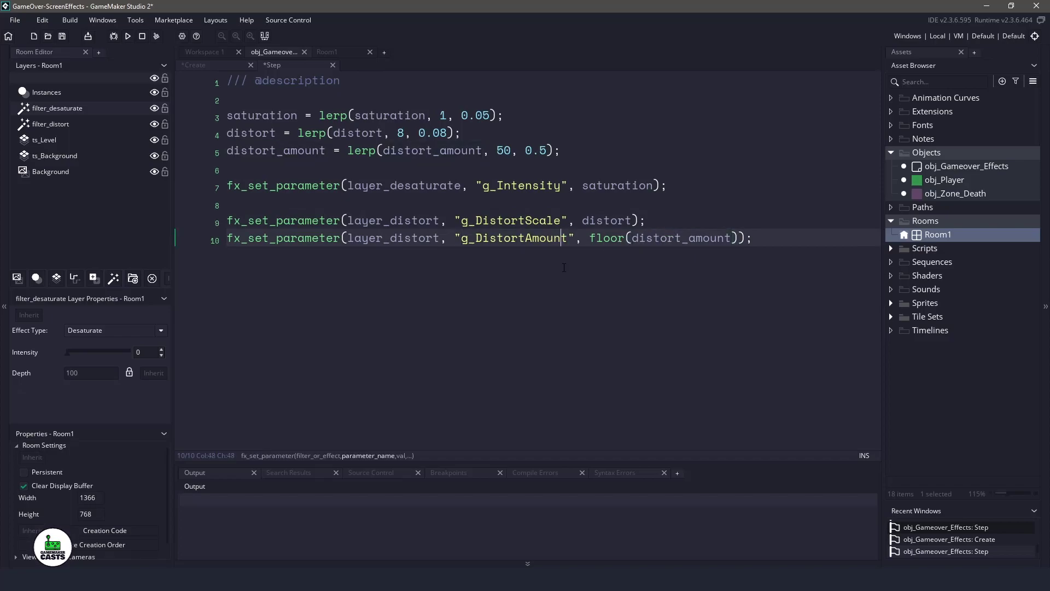
{"action": "key", "text": "ctrl+s"}
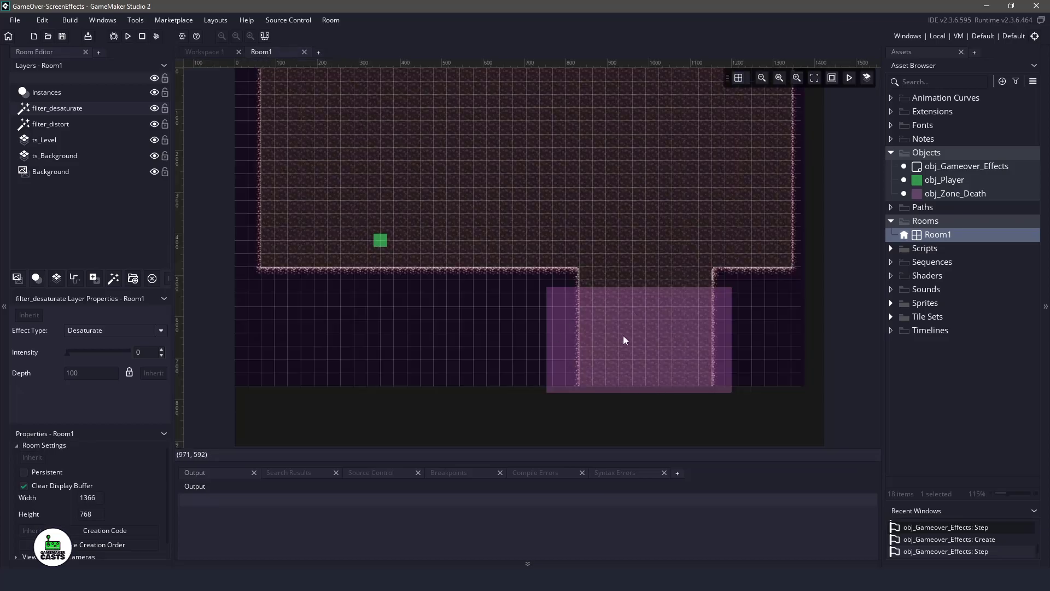
{"action": "mouse_move", "coordinate": [966, 180]}
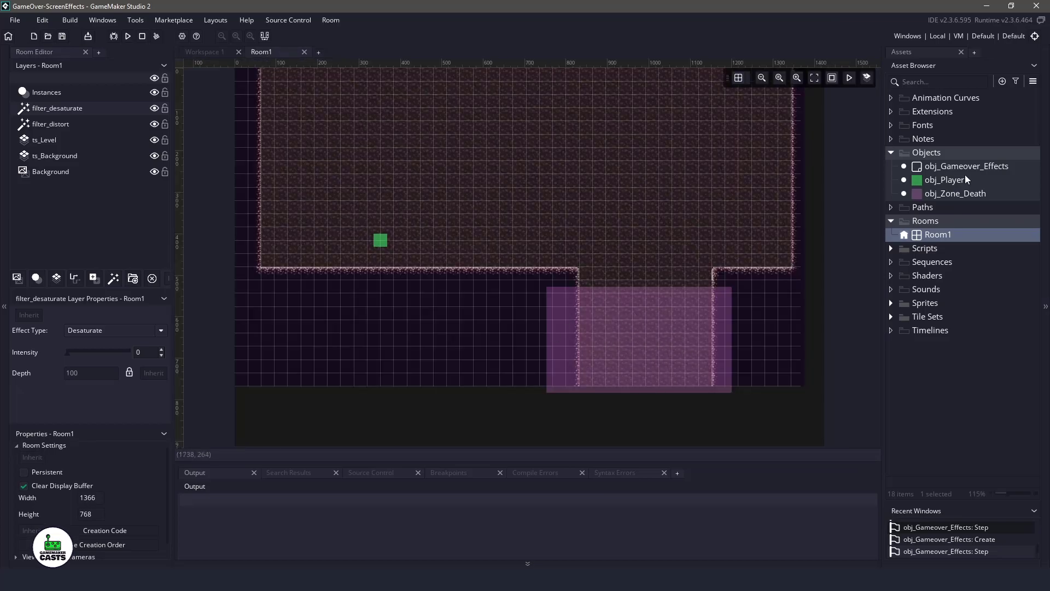
Step: Build and run the game to watch the cave room fade to grey
{"action": "left_click", "coordinate": [127, 36]}
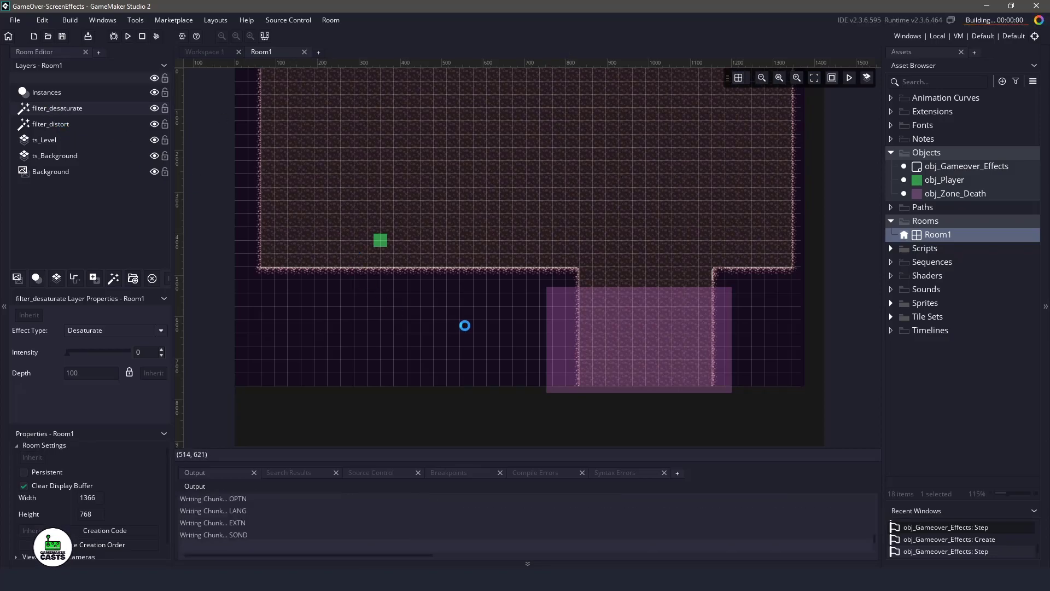
{"action": "left_click", "coordinate": [127, 37]}
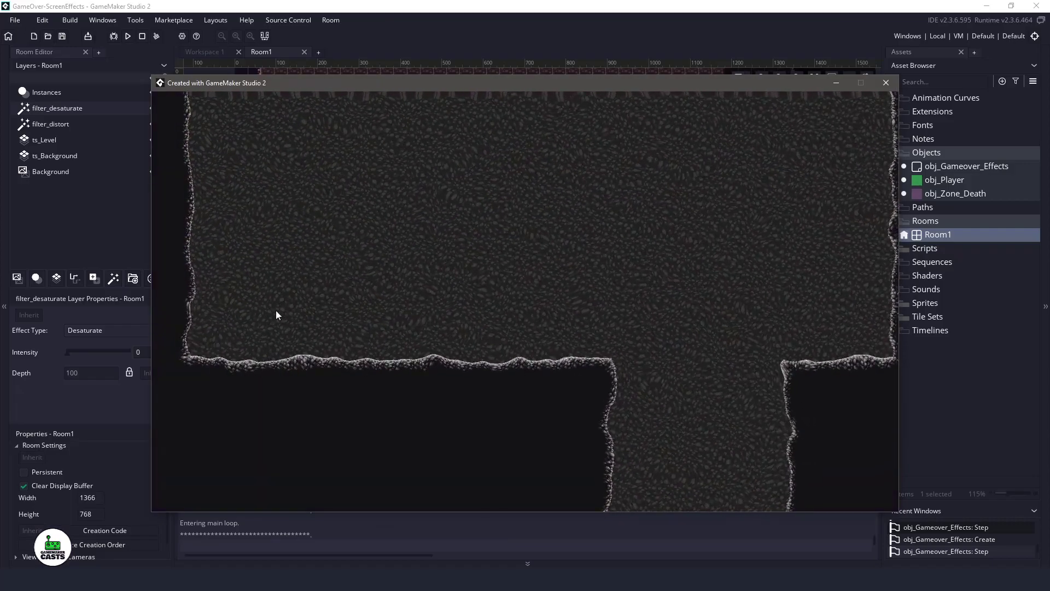
{"action": "mouse_move", "coordinate": [606, 389]}
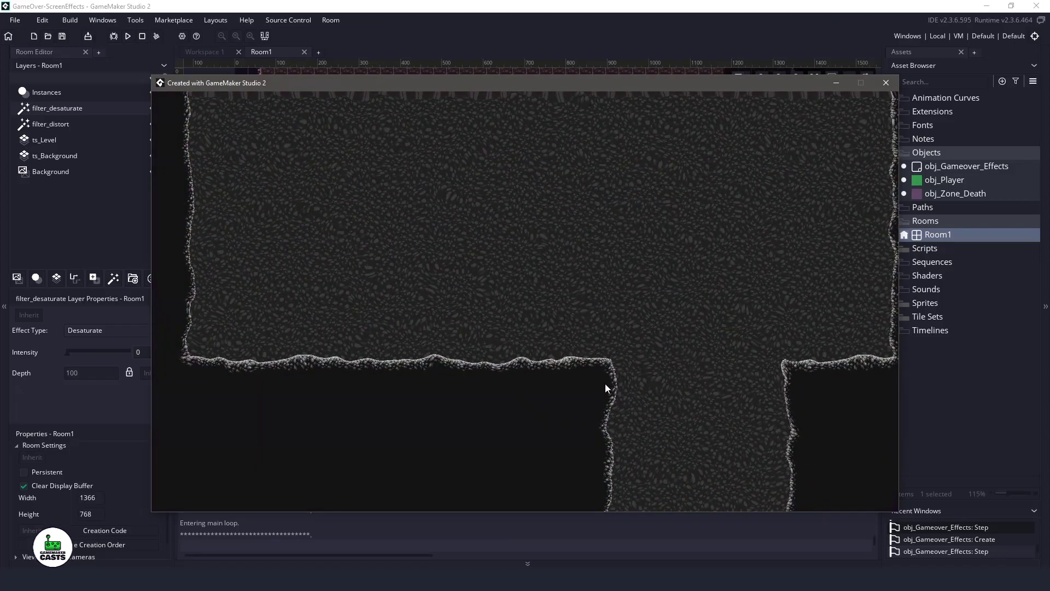
{"action": "mouse_move", "coordinate": [673, 383]}
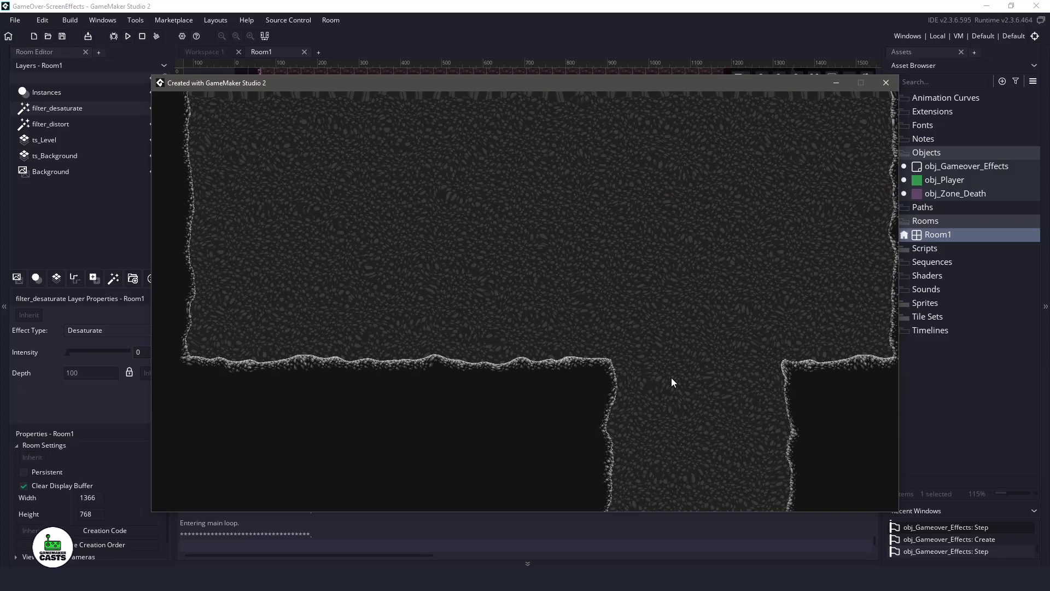